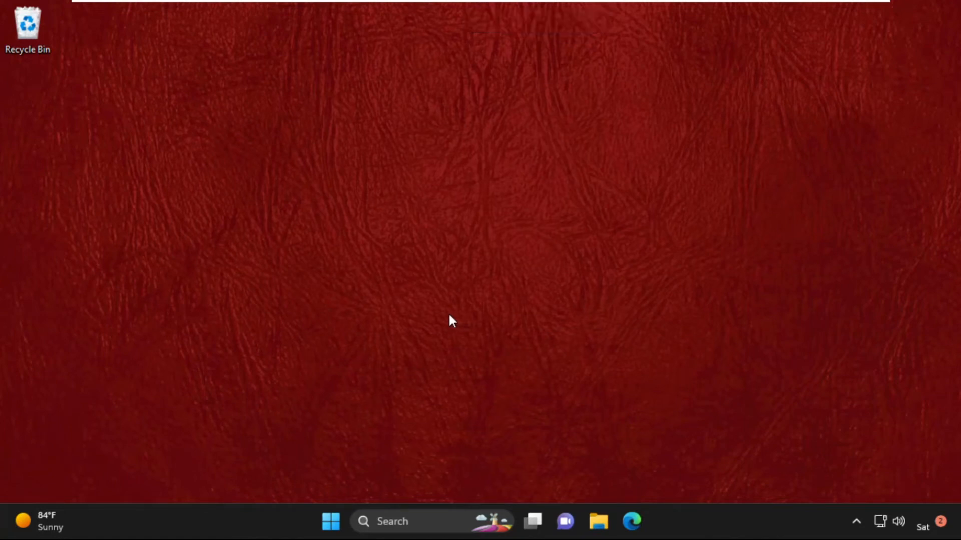
mouse_move(392, 319)
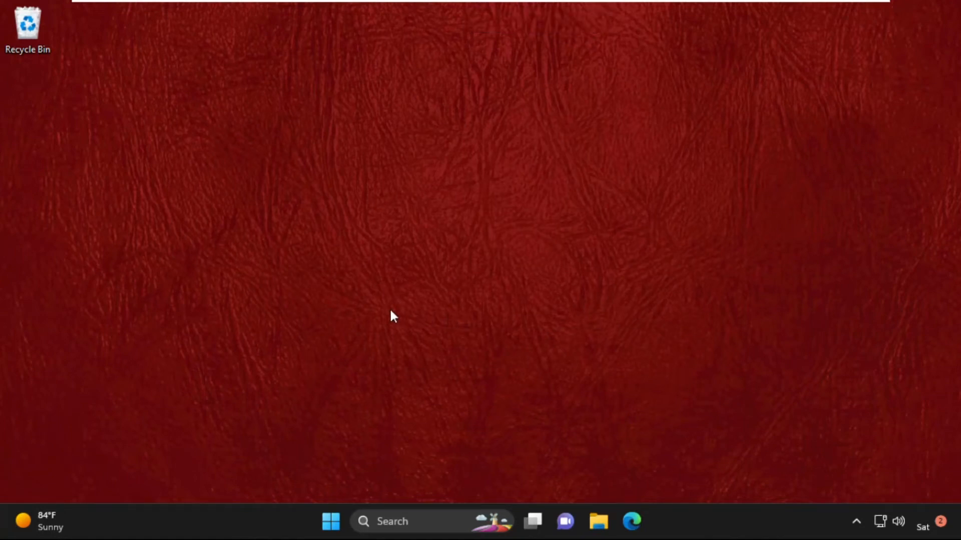
mouse_move(372, 452)
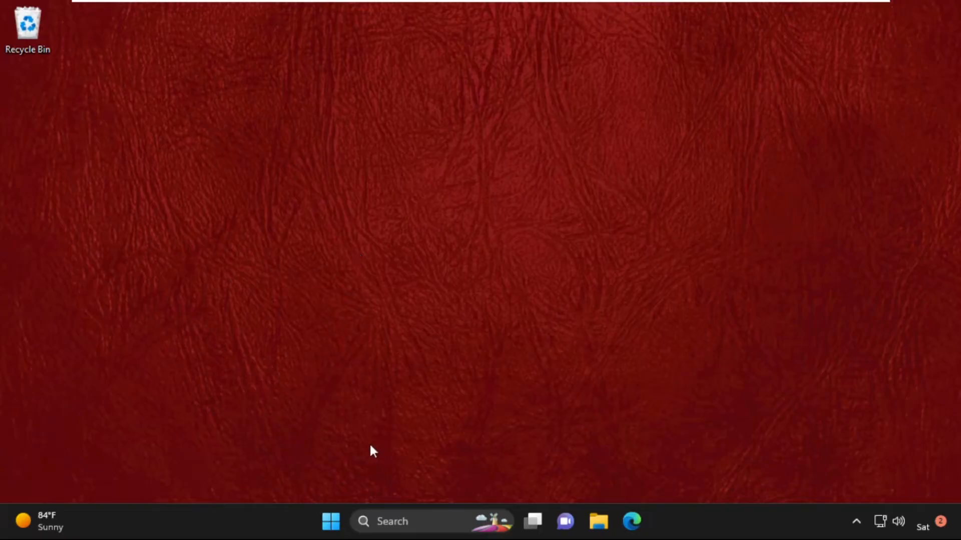
Open the Win+X power-user menu from the Start button
right_click(330, 535)
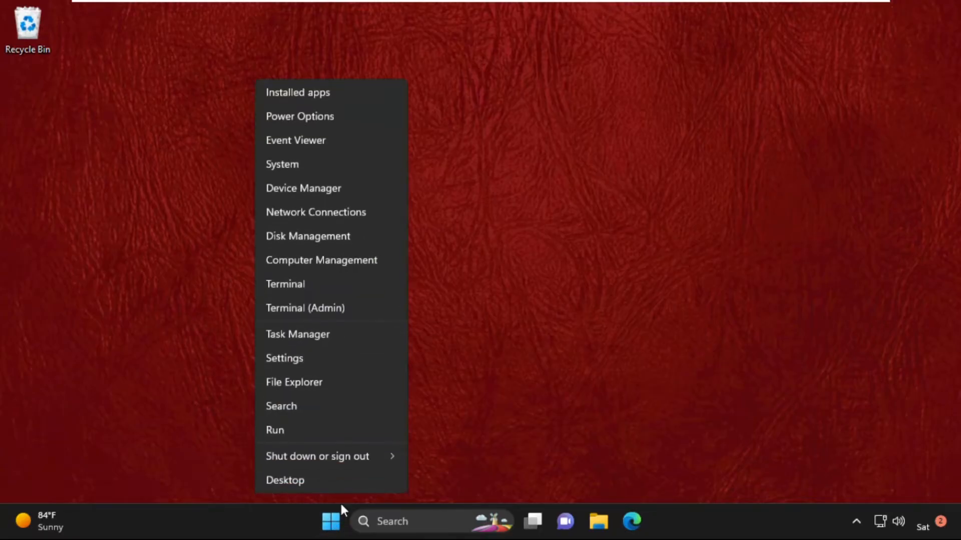
Open Settings, go to Windows Update, and start checking for new updates
left_click(284, 358)
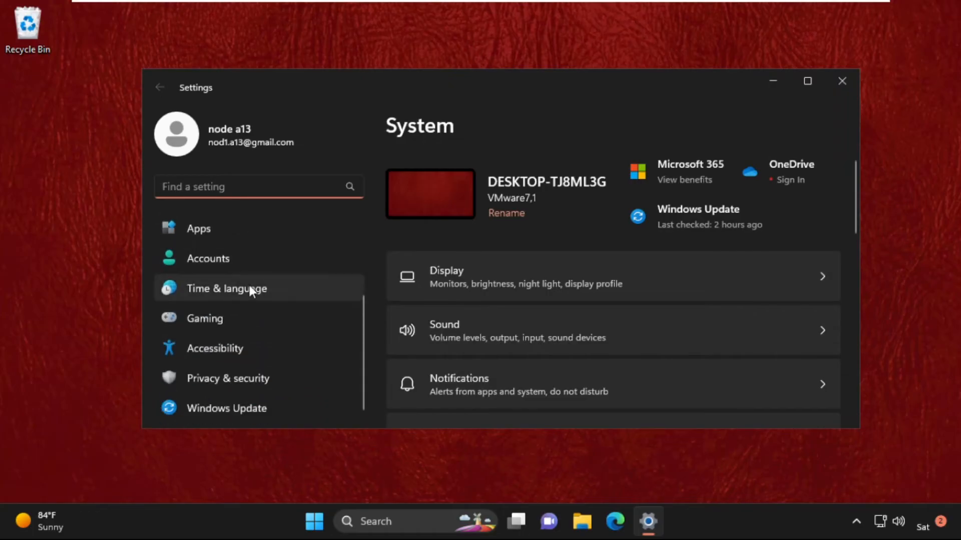
left_click(227, 408)
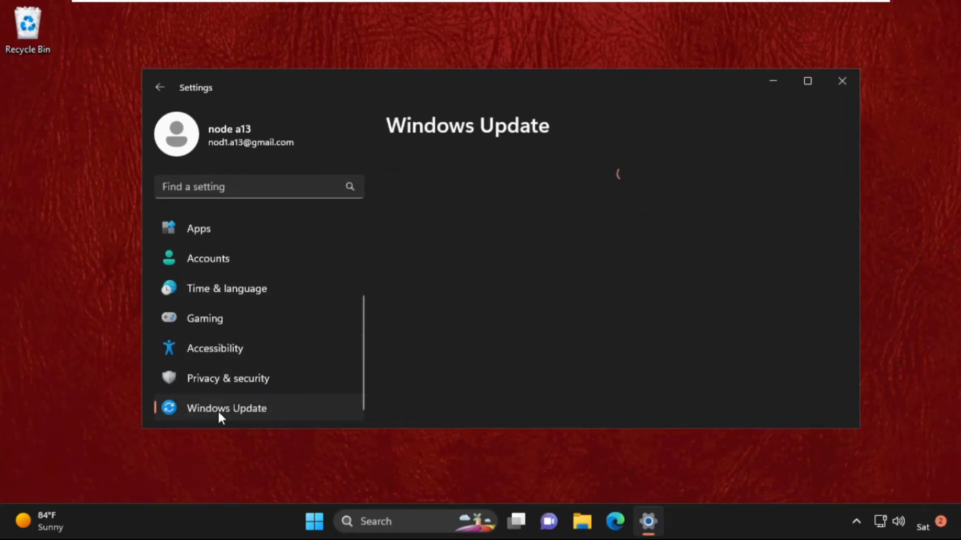
left_click(226, 409)
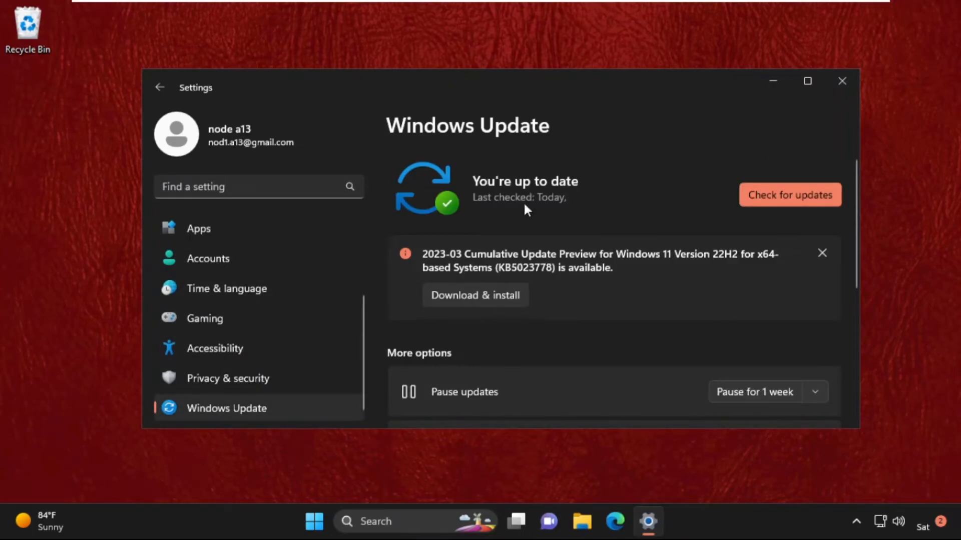
mouse_move(771, 194)
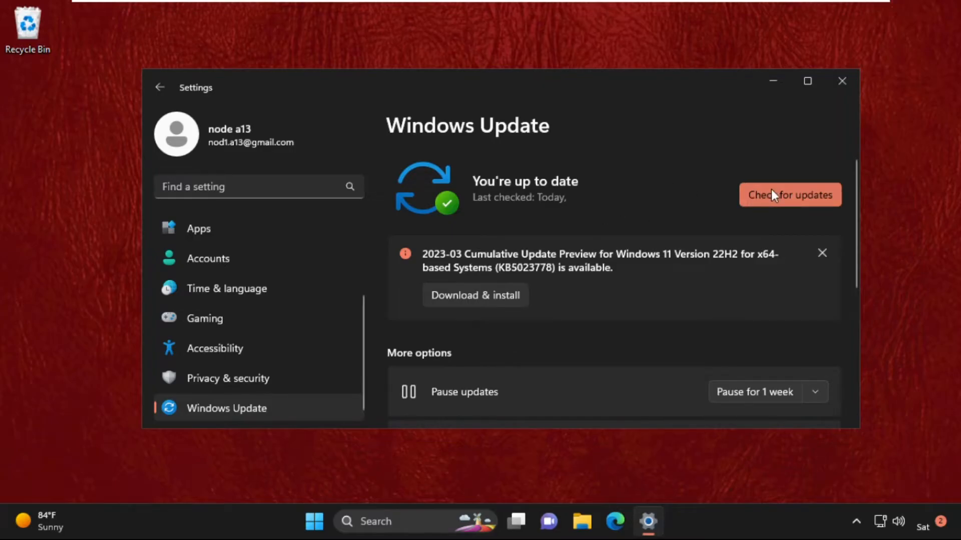
left_click(790, 195)
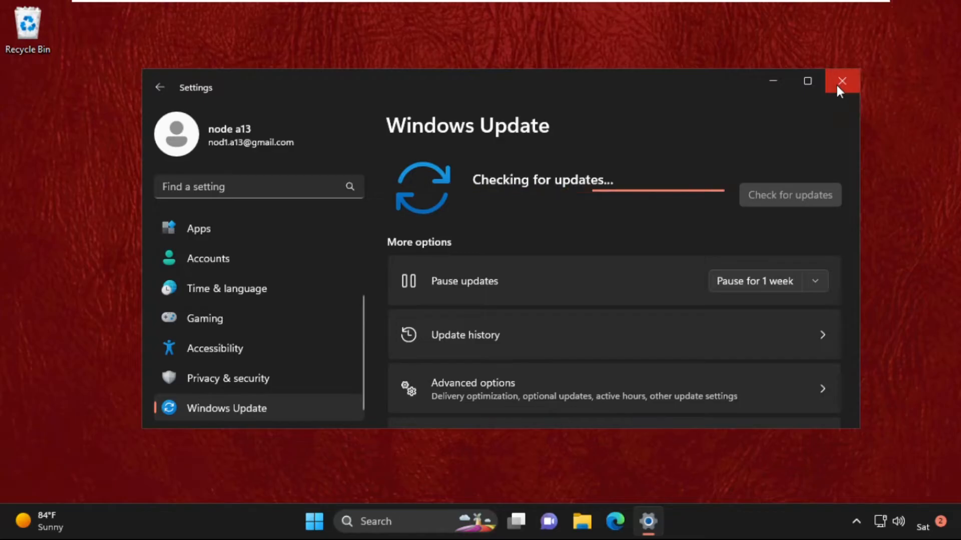
Close Settings, open Task Manager via search, and start a new task
left_click(842, 80)
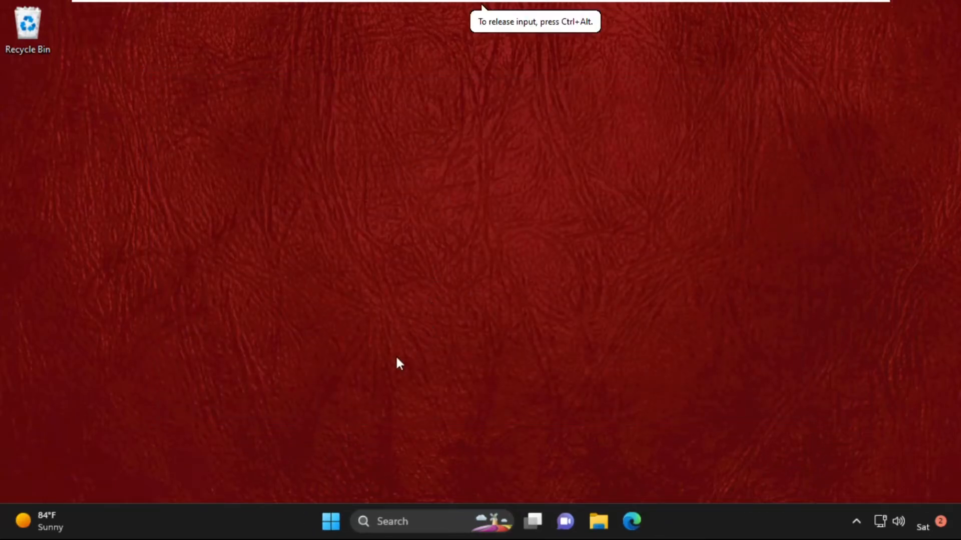
left_click(402, 535)
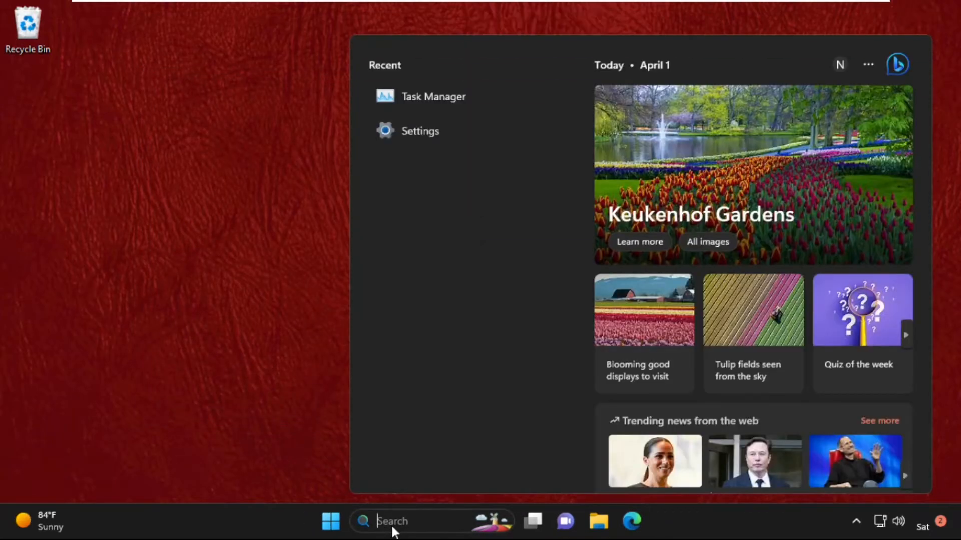
type("task manage")
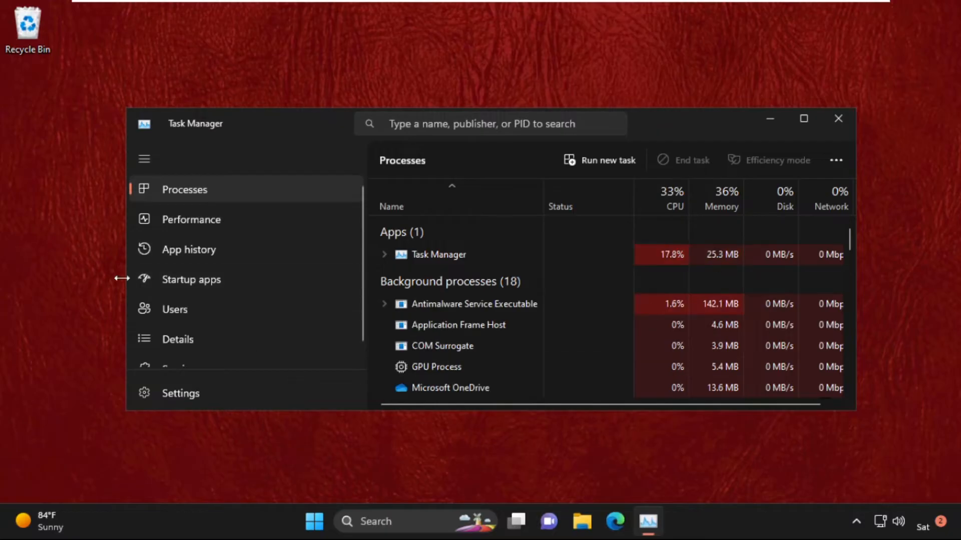
left_click(608, 160)
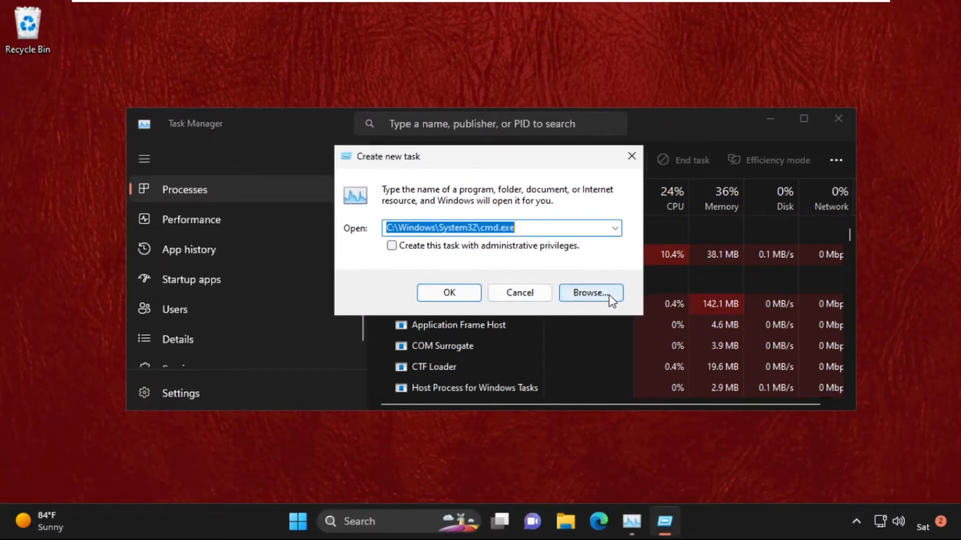
Run C:\Windows\System32\cmd.exe as a new task with administrative privileges
left_click(591, 293)
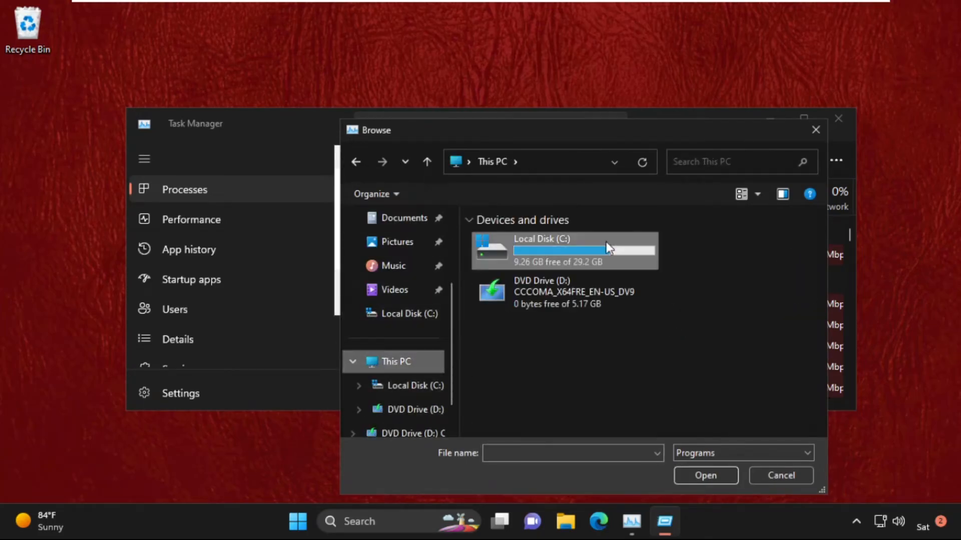
double_click(562, 250)
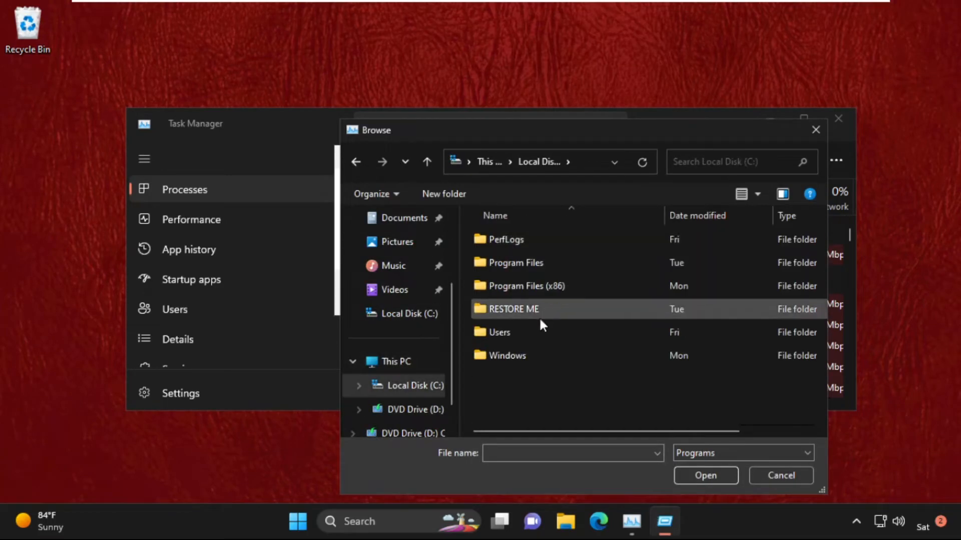
double_click(507, 356)
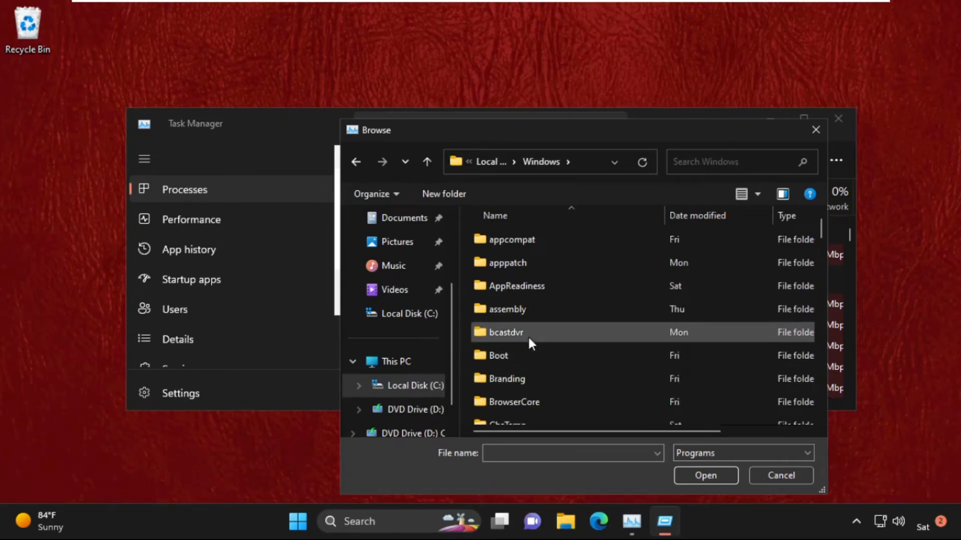
scroll("down", 3)
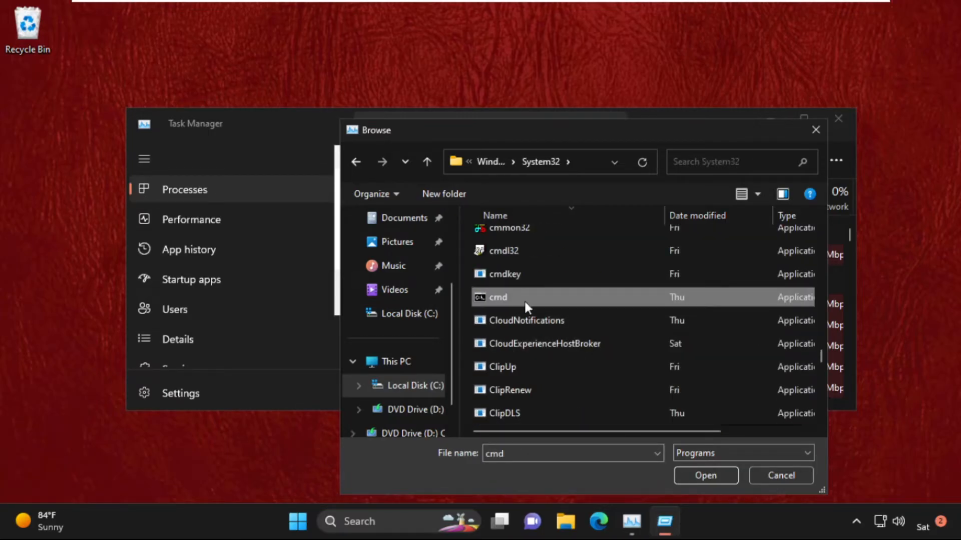
left_click(706, 476)
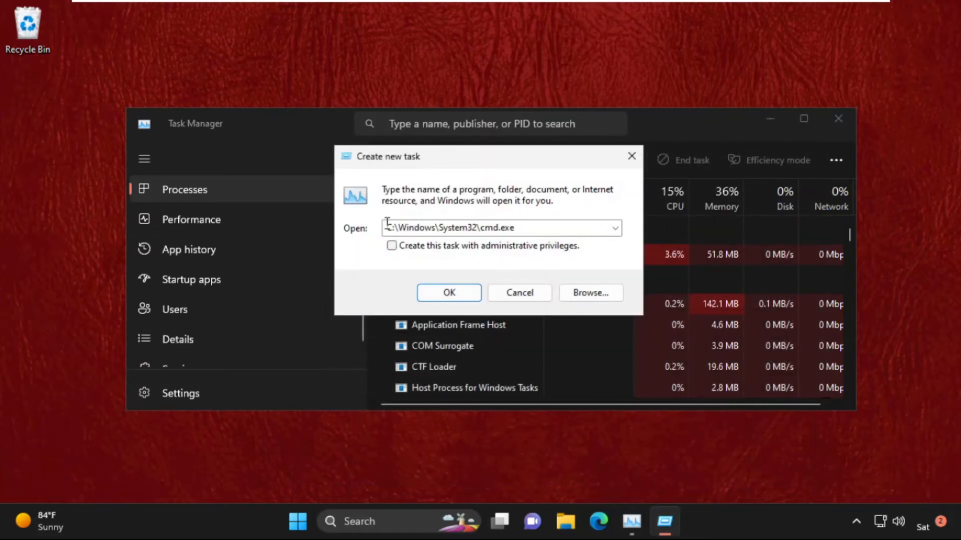
left_click(391, 245)
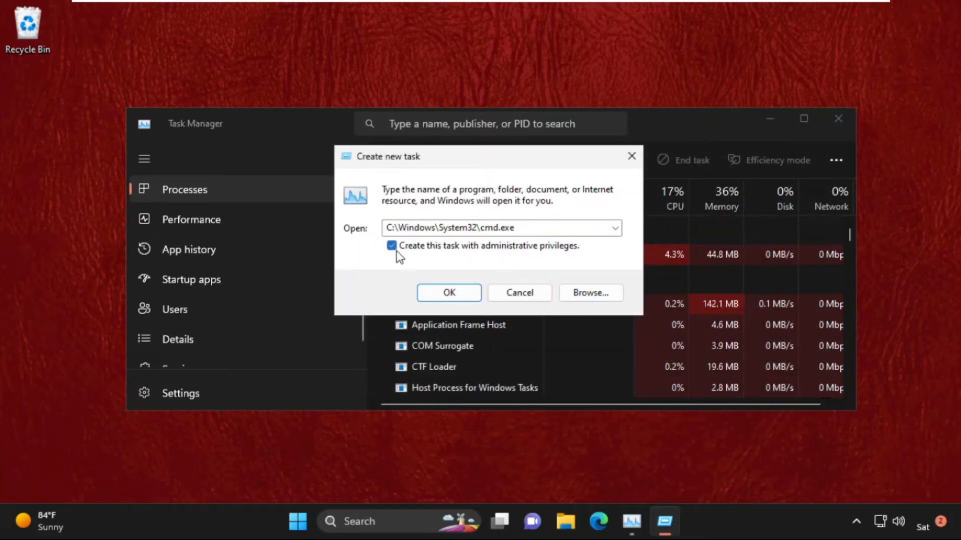
left_click(449, 293)
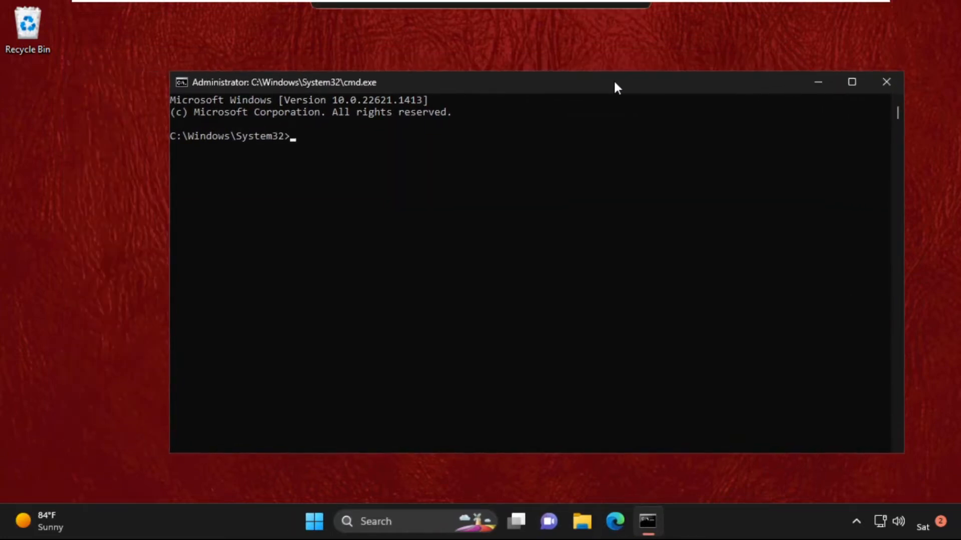
mouse_move(464, 154)
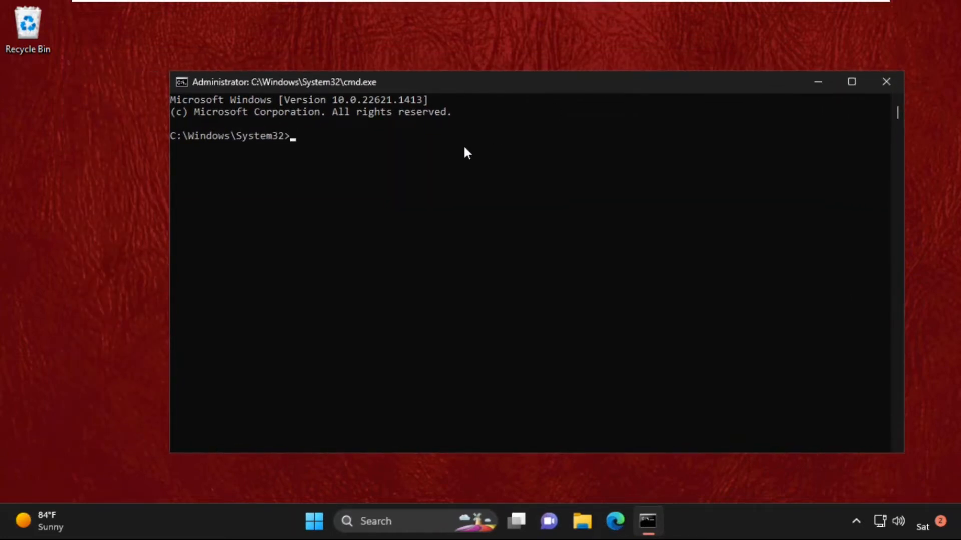
Run sfc /scannow to completion and start typing exit
type("sfc /")
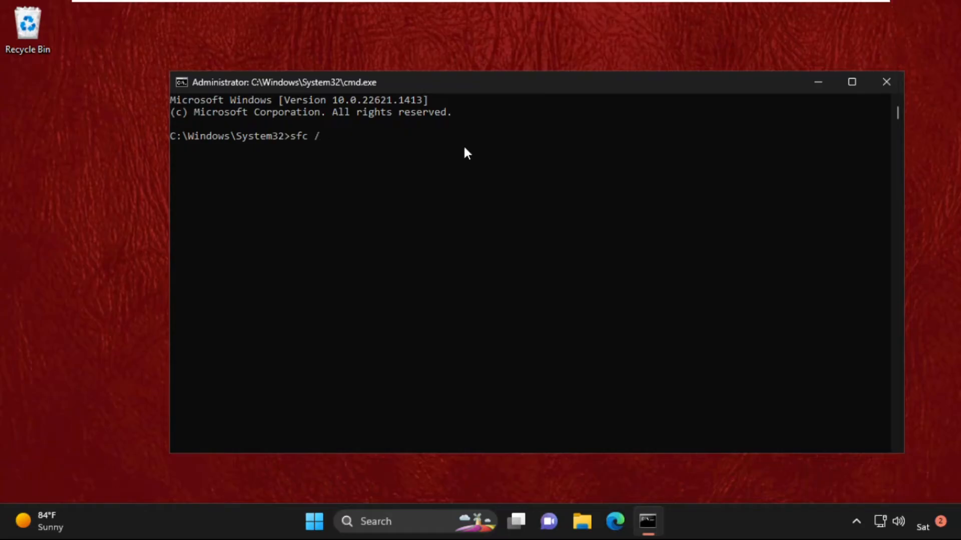
type("scannow")
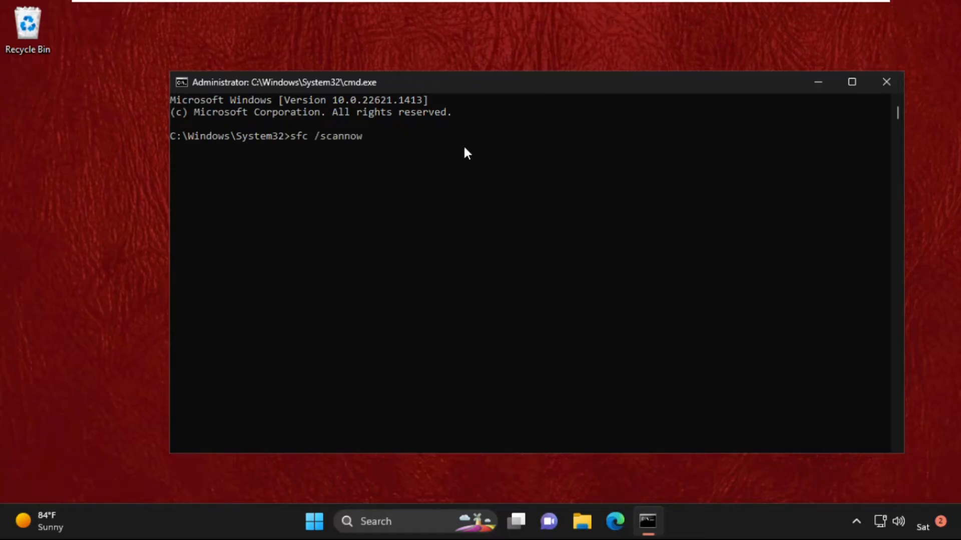
key("Enter")
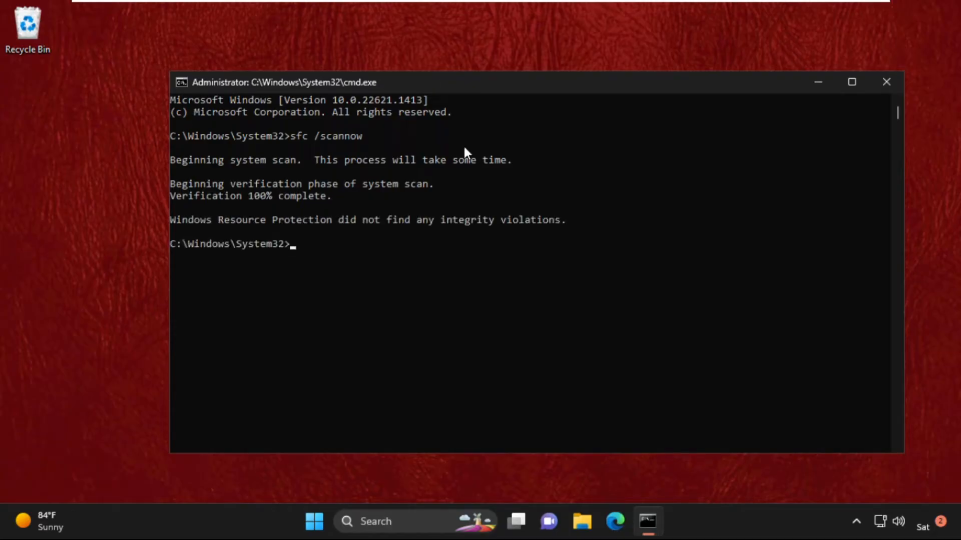
type("exi")
left_click(377, 522)
type("s")
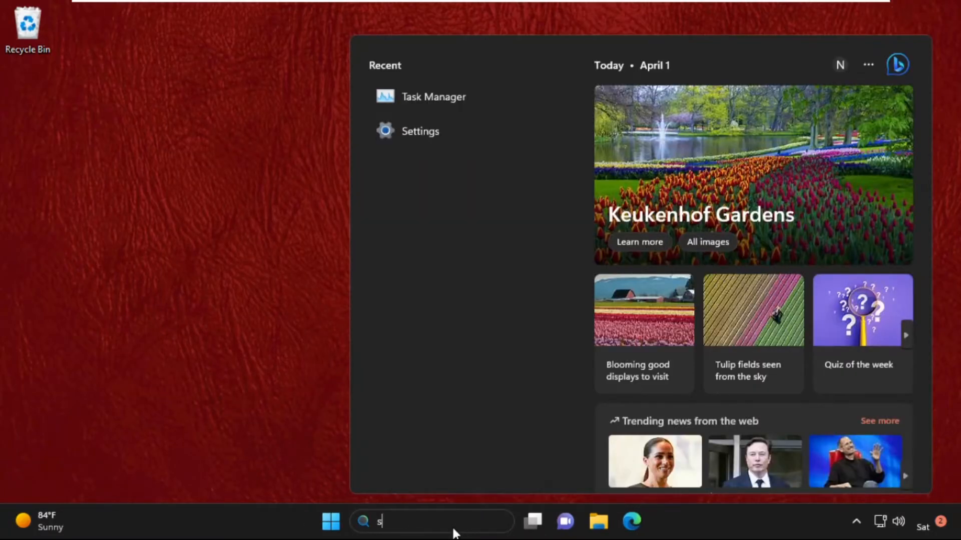
Open Settings and view the Windows Security page under Privacy & security
type("ettings")
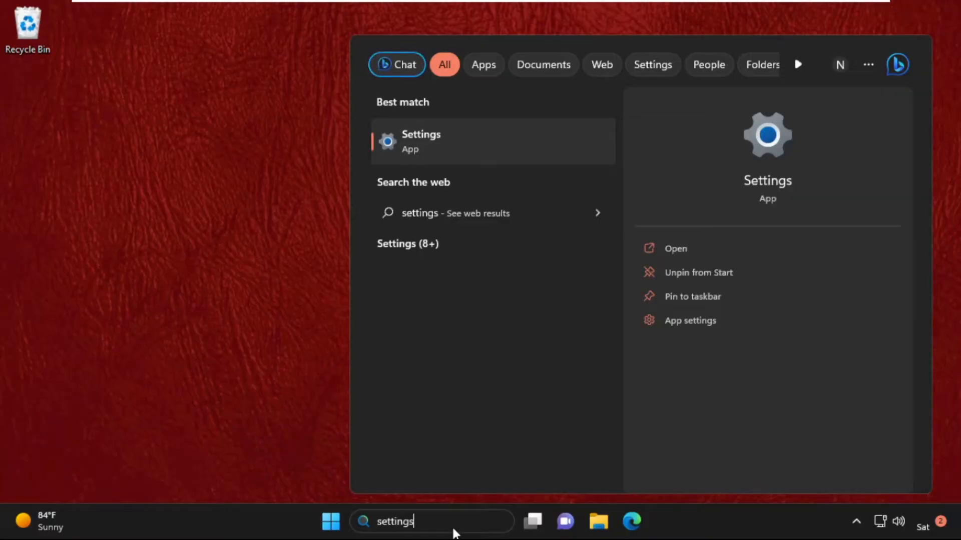
left_click(421, 141)
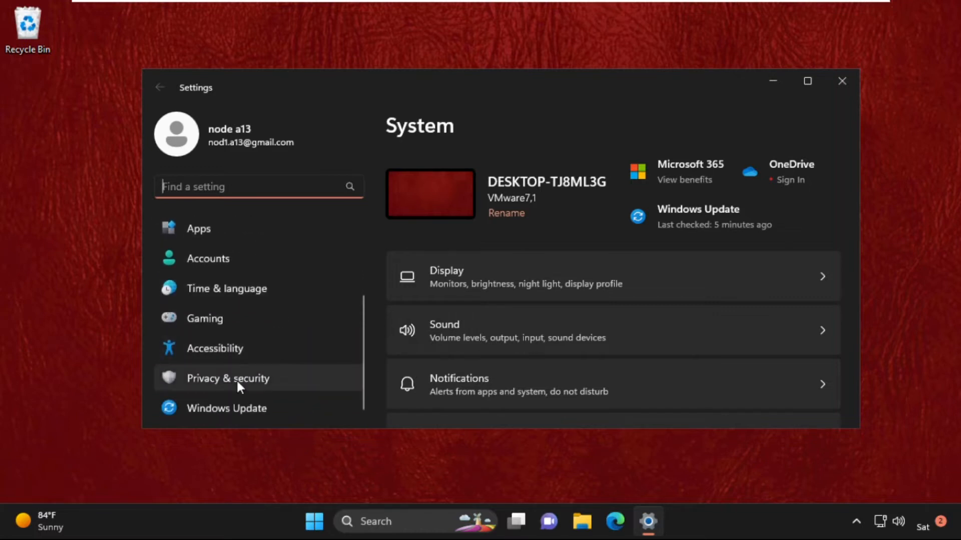
left_click(228, 378)
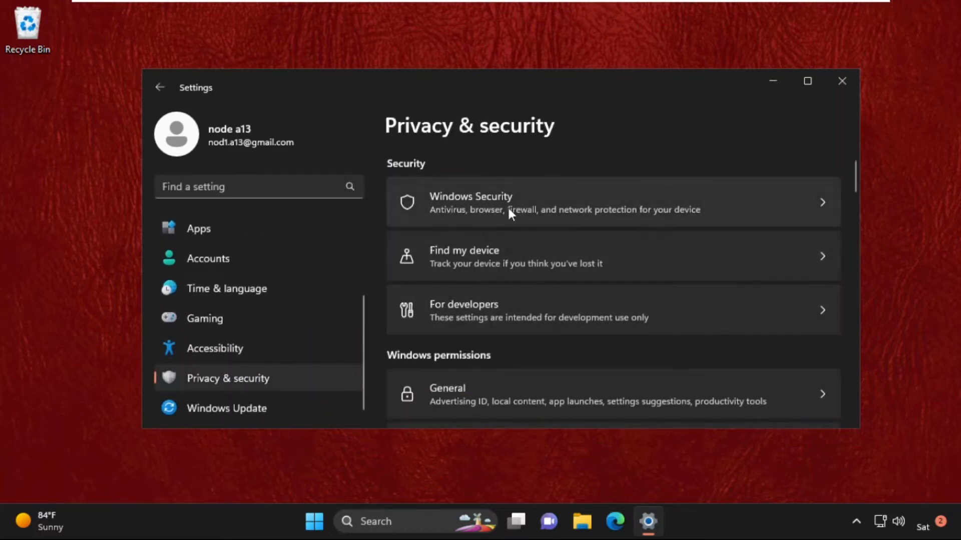
mouse_move(649, 194)
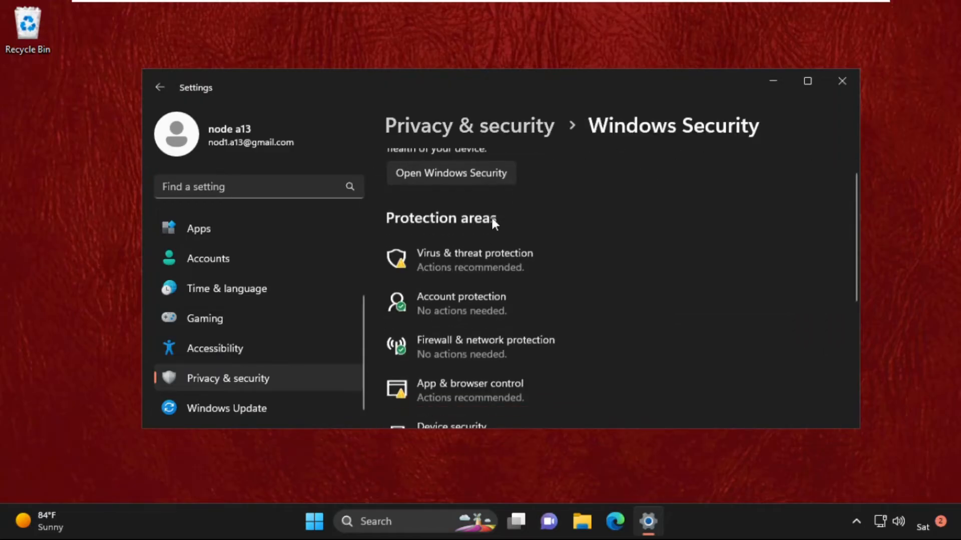
scroll("down", 3)
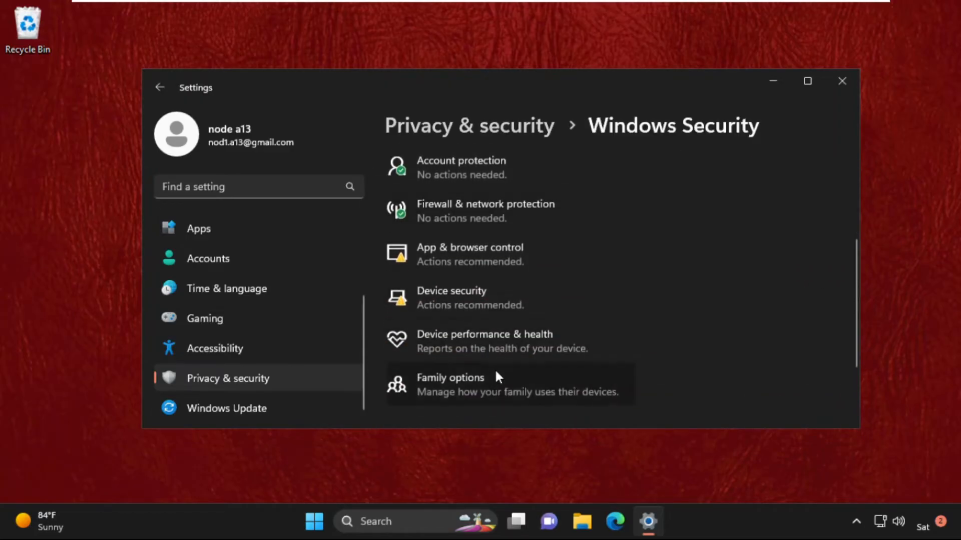
mouse_move(489, 301)
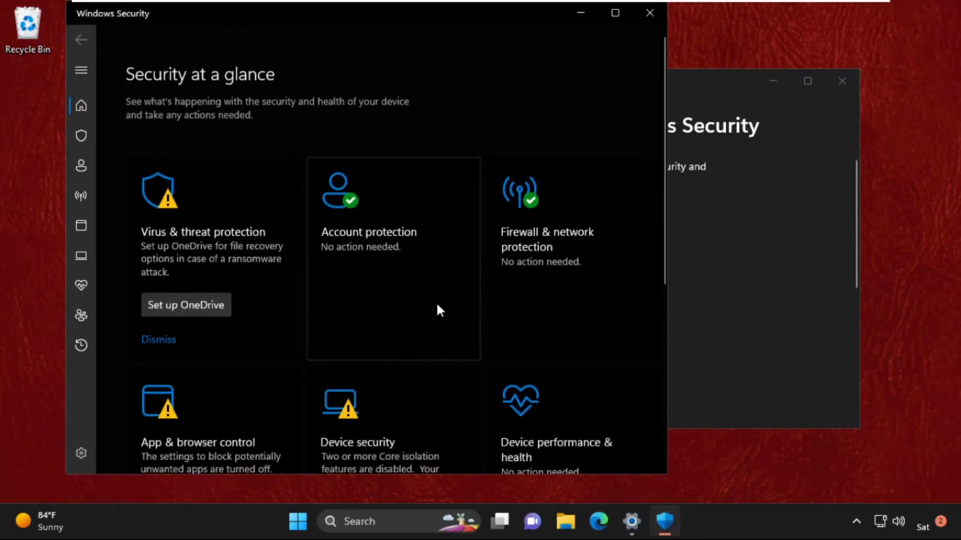
Close the Windows Security app and the Settings window
scroll("down", 3)
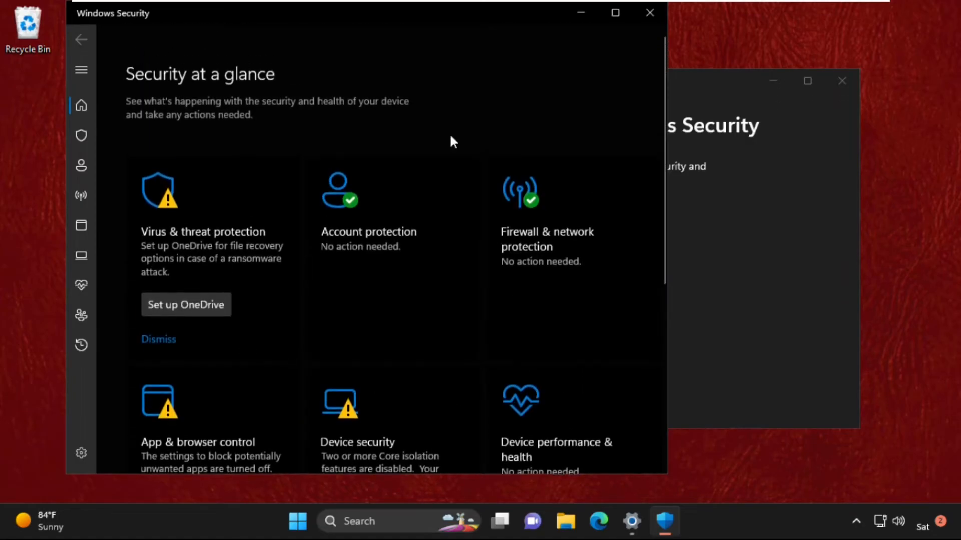
left_click(649, 11)
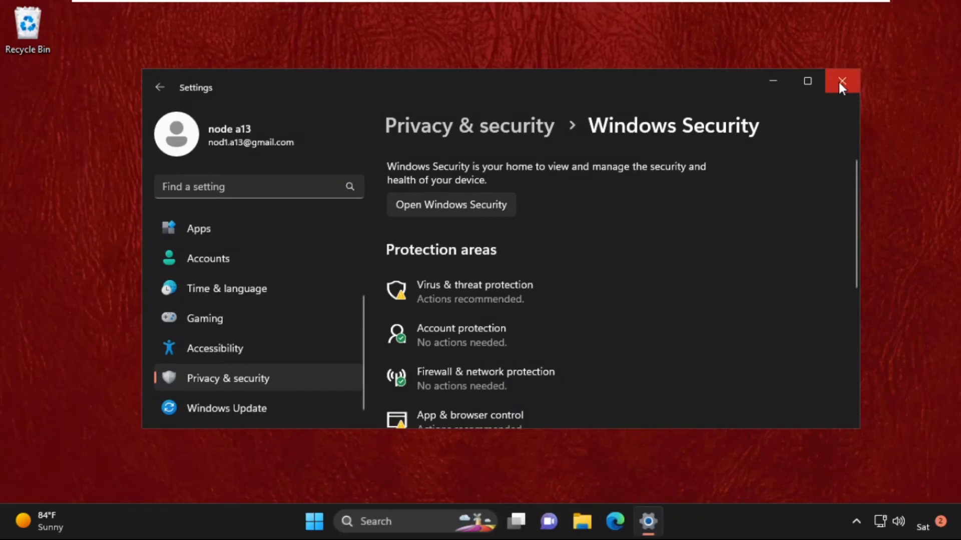
left_click(841, 81)
type("g")
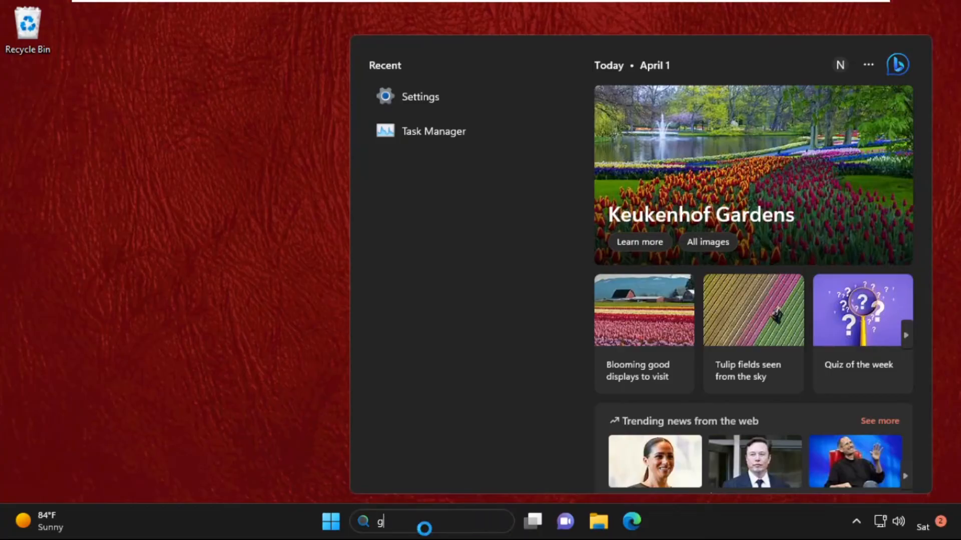
Search 'group policy' and open the Edit group policy result
type("roup policy")
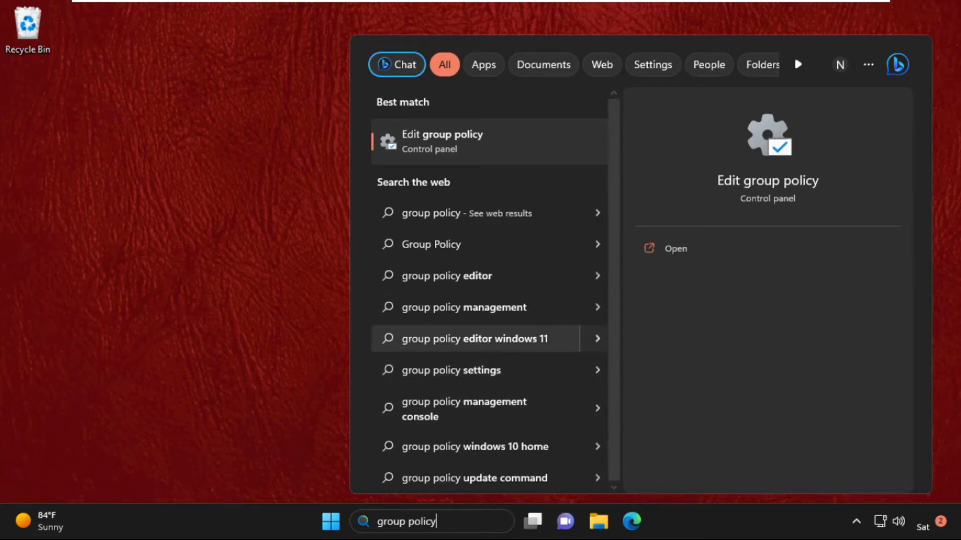
left_click(442, 141)
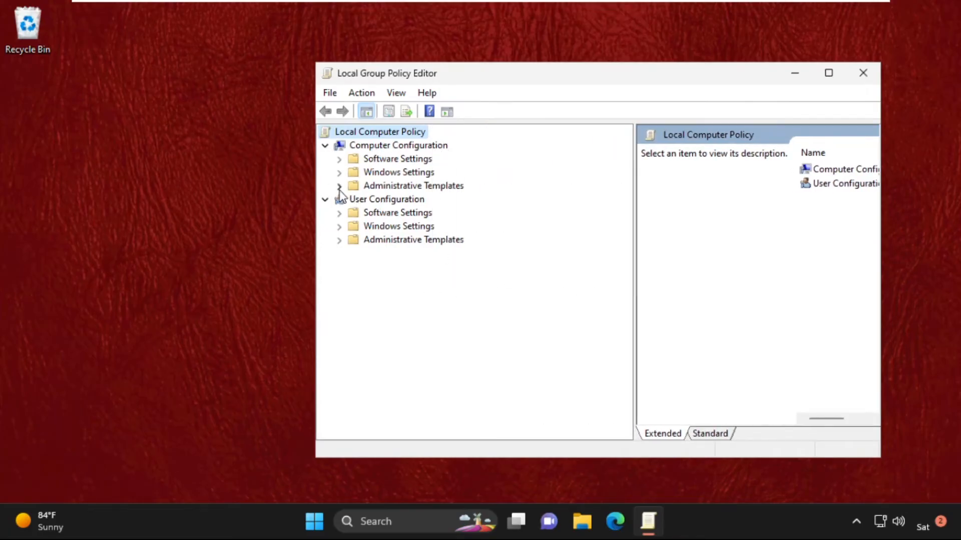
Expand Administrative Templates > Windows Components and select Turn off Microsoft Defender Antivirus in the maximized editor
left_click(338, 186)
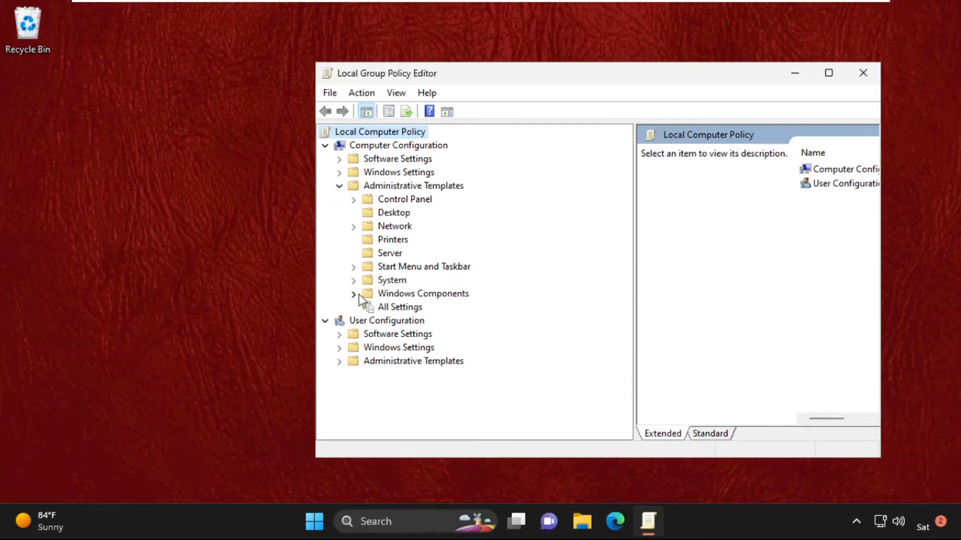
left_click(353, 294)
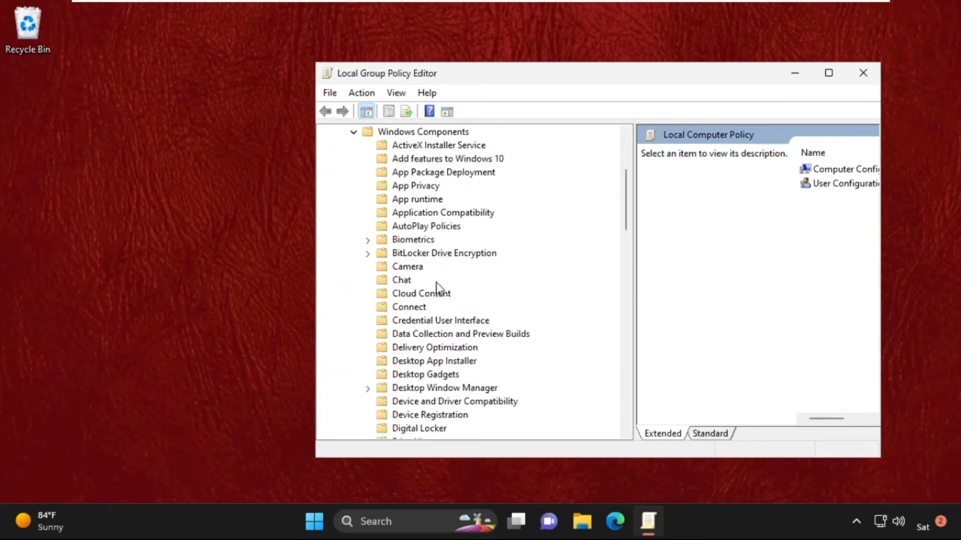
scroll("down", 3)
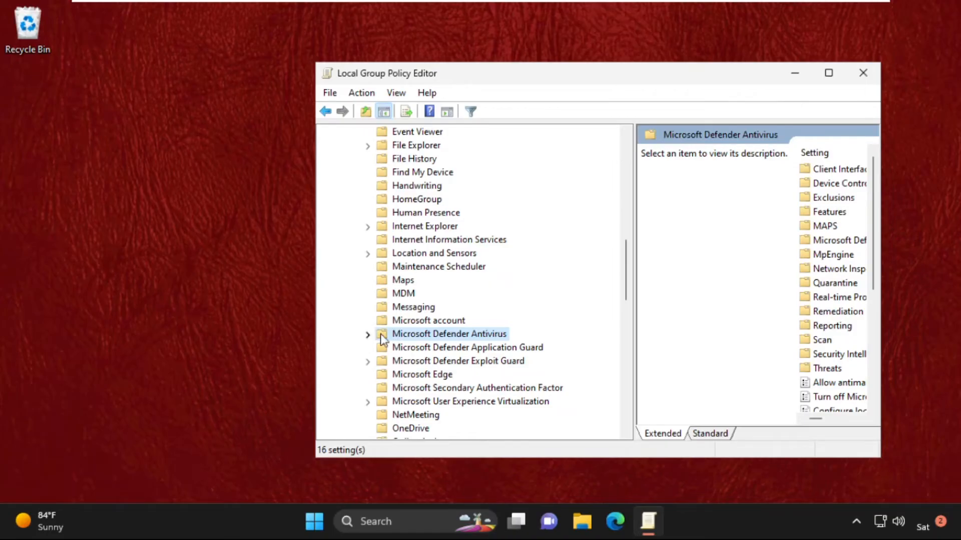
mouse_move(811, 100)
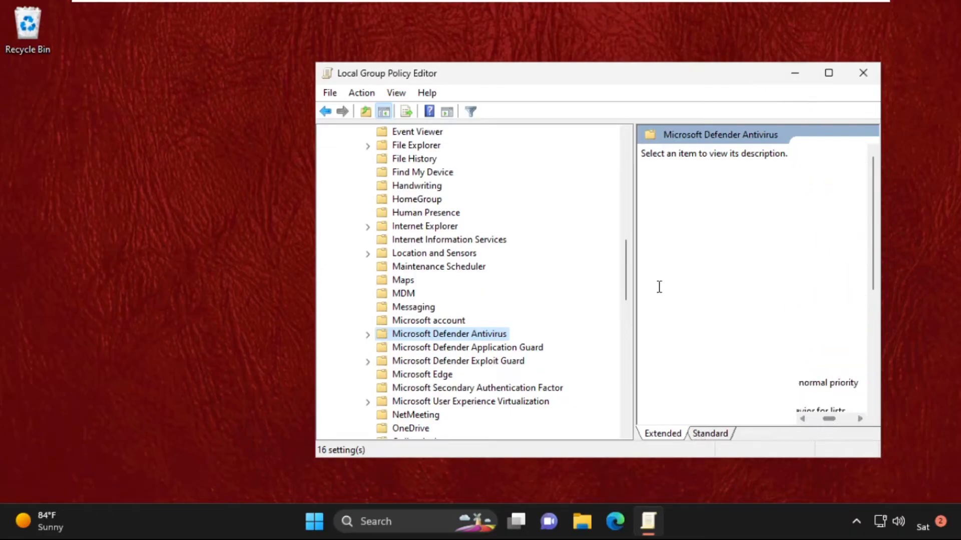
left_click(827, 73)
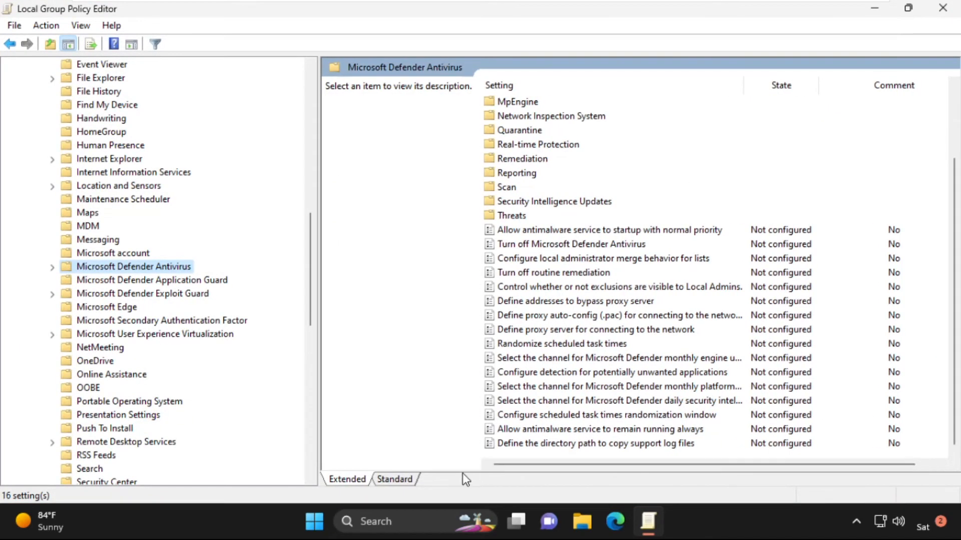
mouse_move(553, 277)
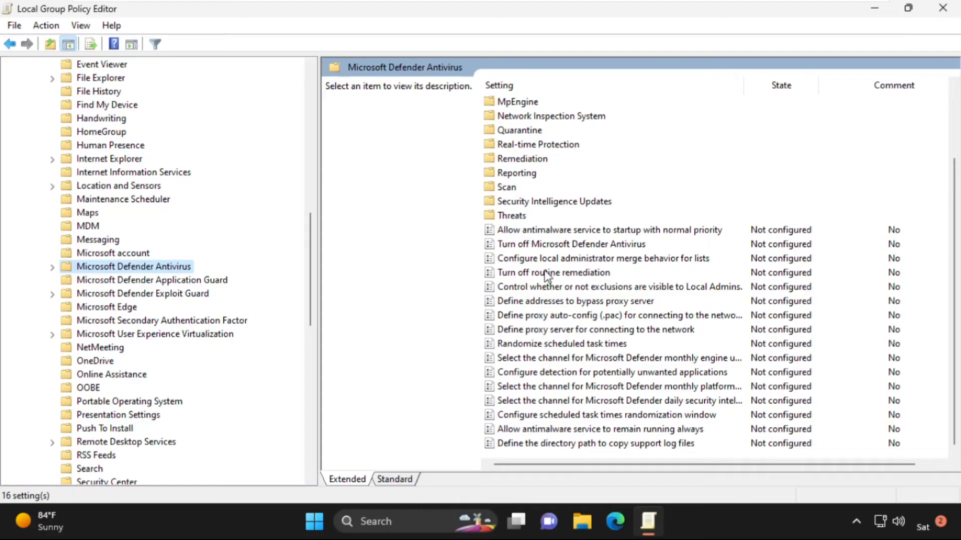
left_click(571, 244)
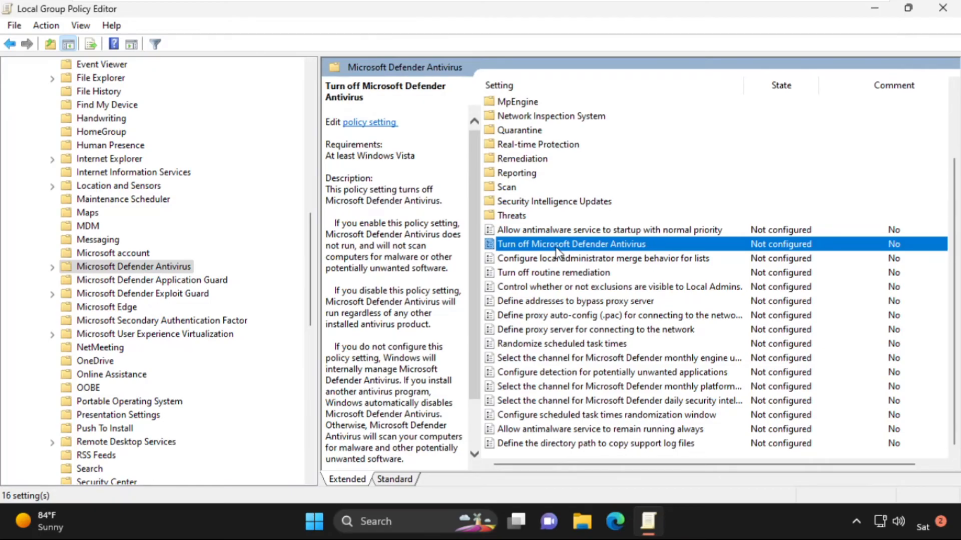
Edit the Turn off Microsoft Defender Antivirus policy and choose Enabled
right_click(559, 244)
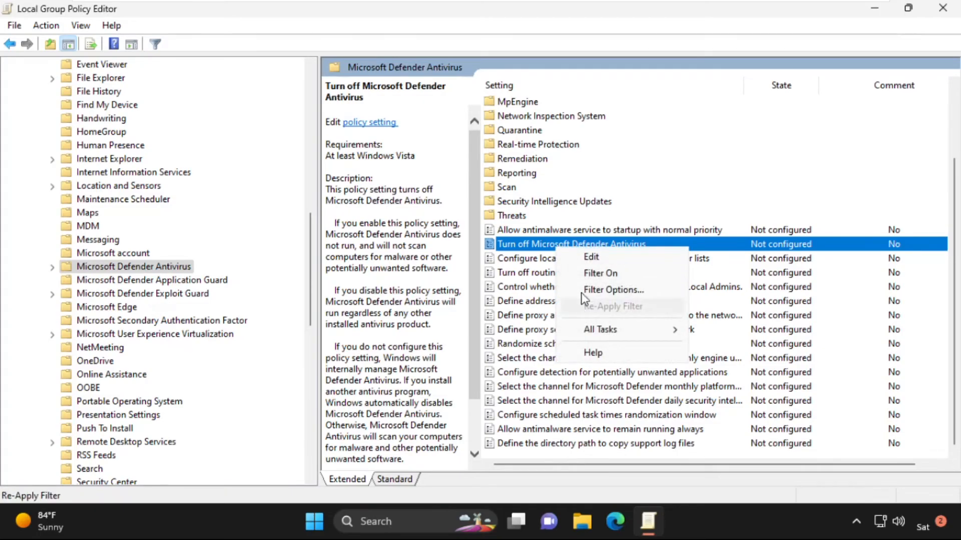
left_click(590, 257)
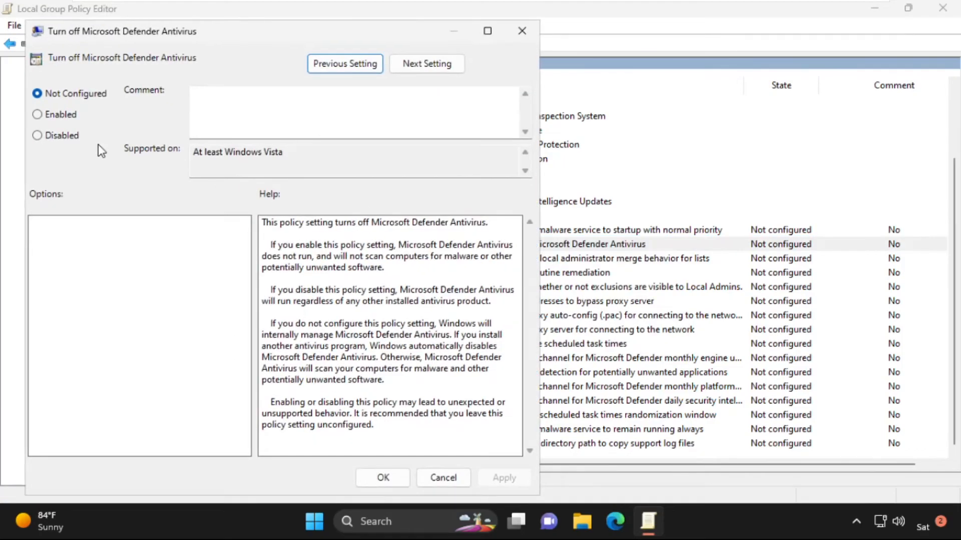
left_click(37, 114)
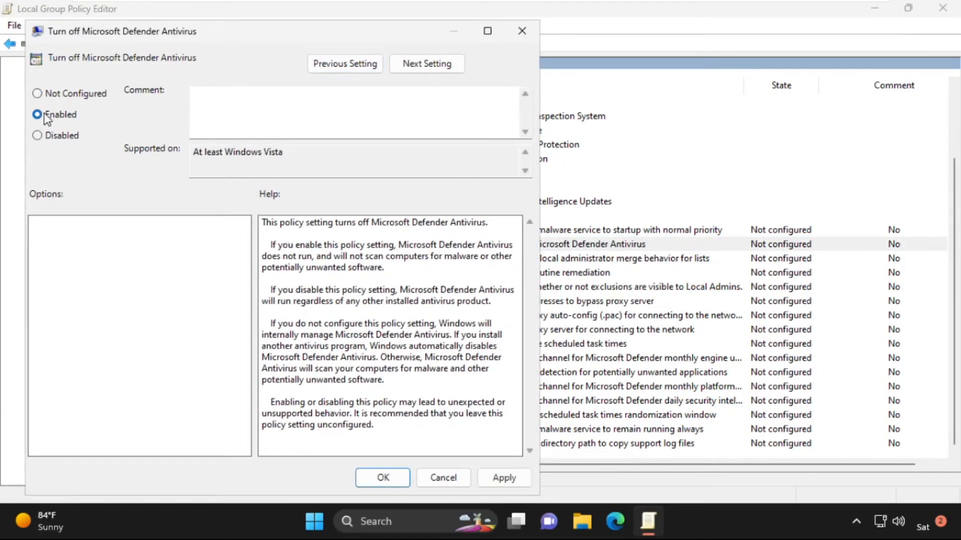
mouse_move(504, 478)
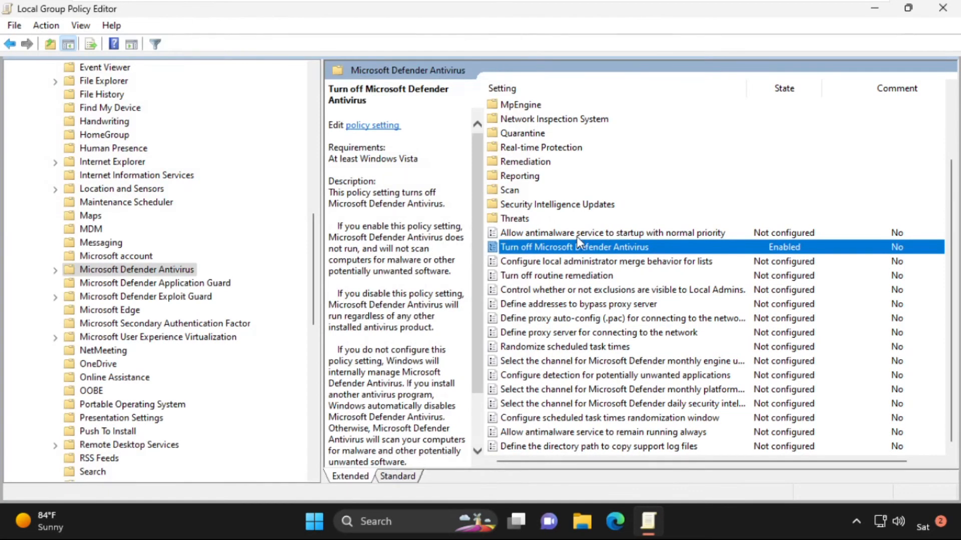
mouse_move(934, 28)
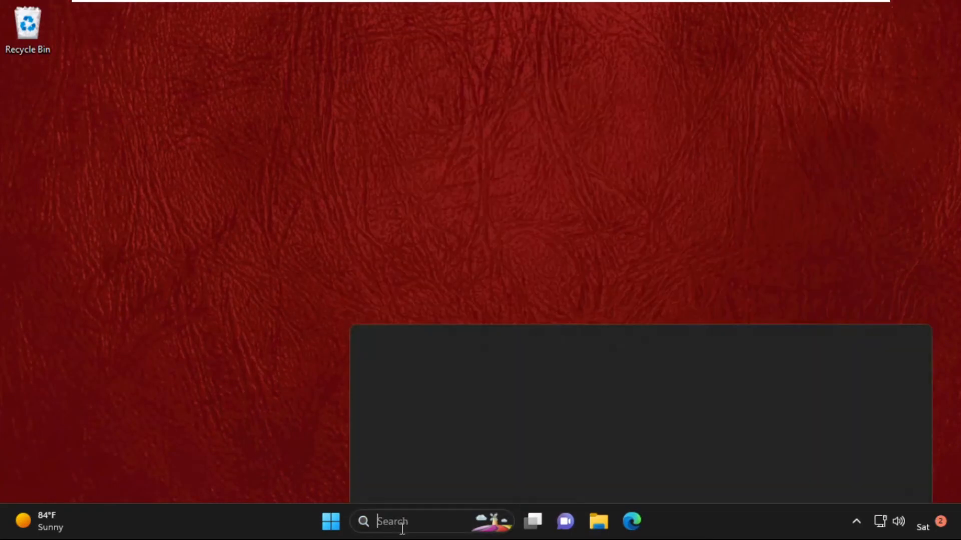
Search for 'regedit' and launch Registry Editor, approving the UAC prompt
type("regedit")
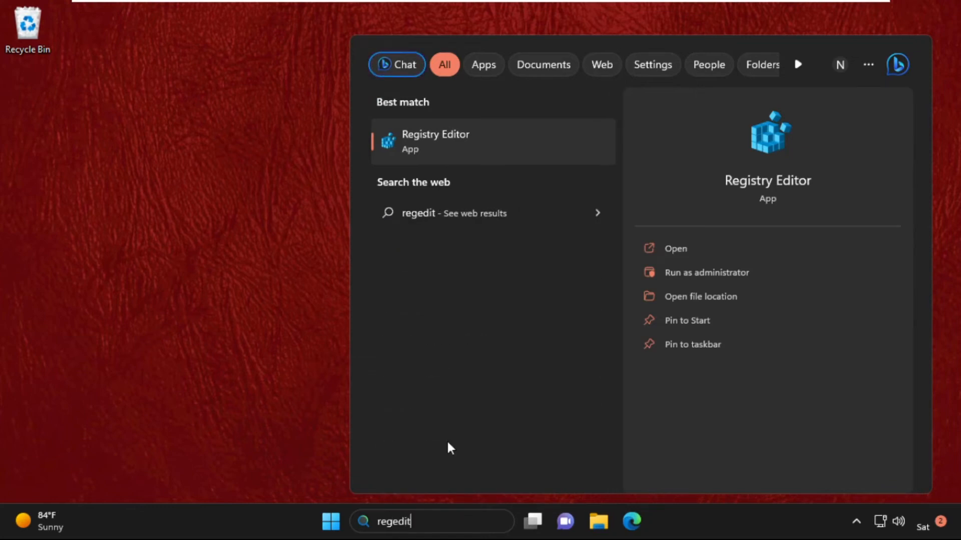
left_click(435, 142)
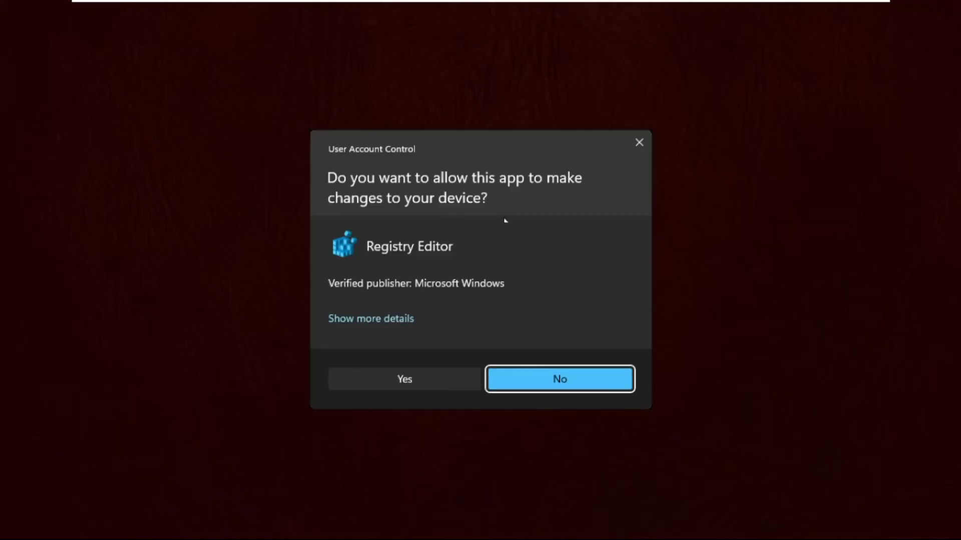
left_click(404, 380)
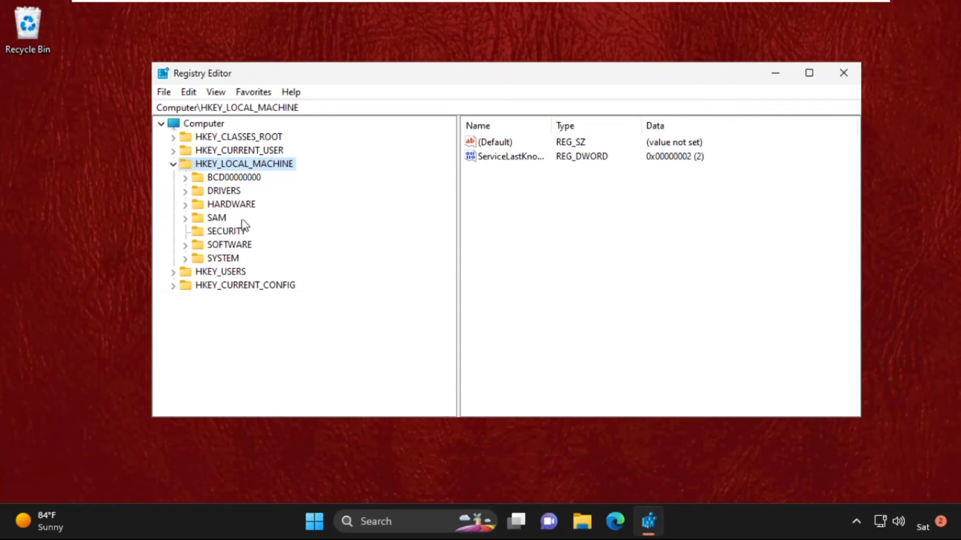
Navigate to HKEY_LOCAL_MACHINE\SOFTWARE\Policies\Microsoft\Windows Defender in the registry tree
left_click(174, 164)
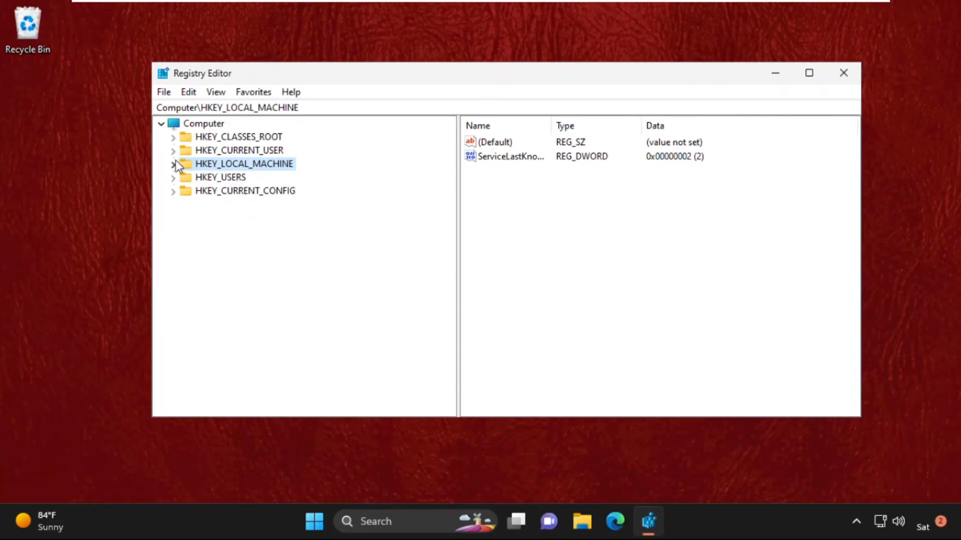
left_click(173, 164)
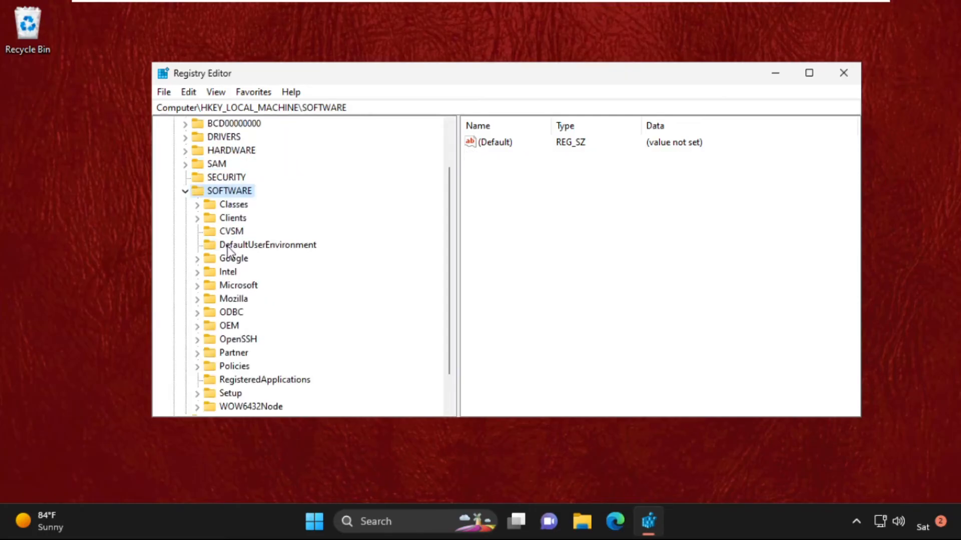
scroll("down", 3)
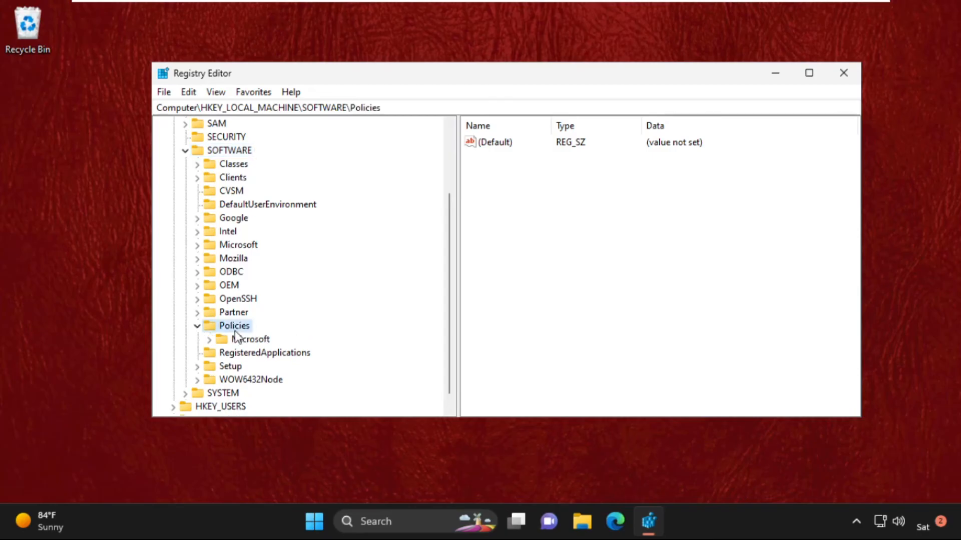
left_click(251, 339)
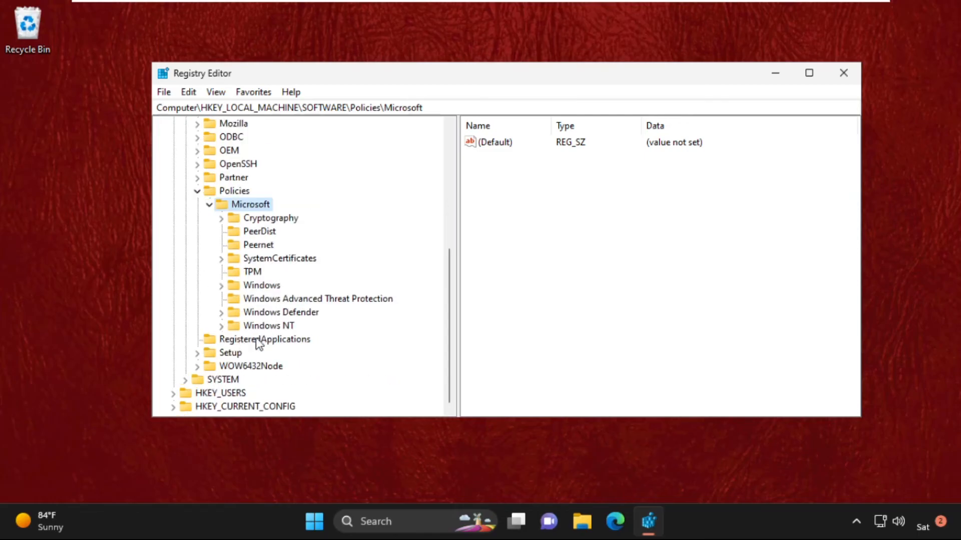
mouse_move(276, 321)
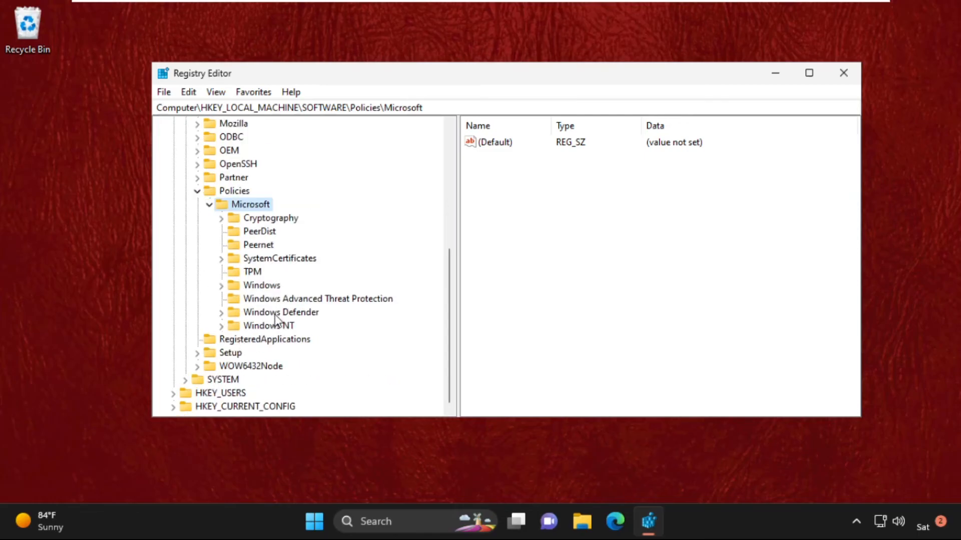
left_click(280, 313)
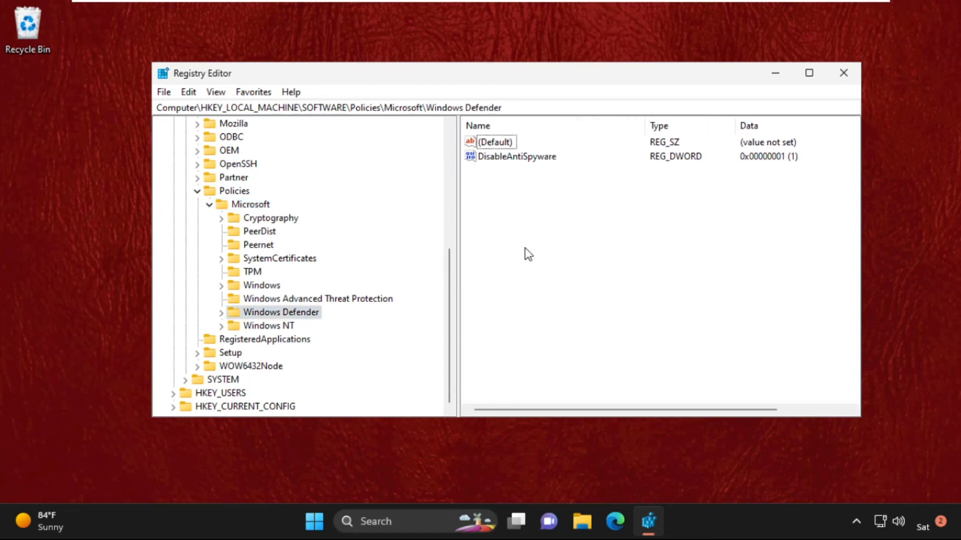
Confirm DisableAntiSpyware value data is 1, then close Registry Editor
right_click(528, 255)
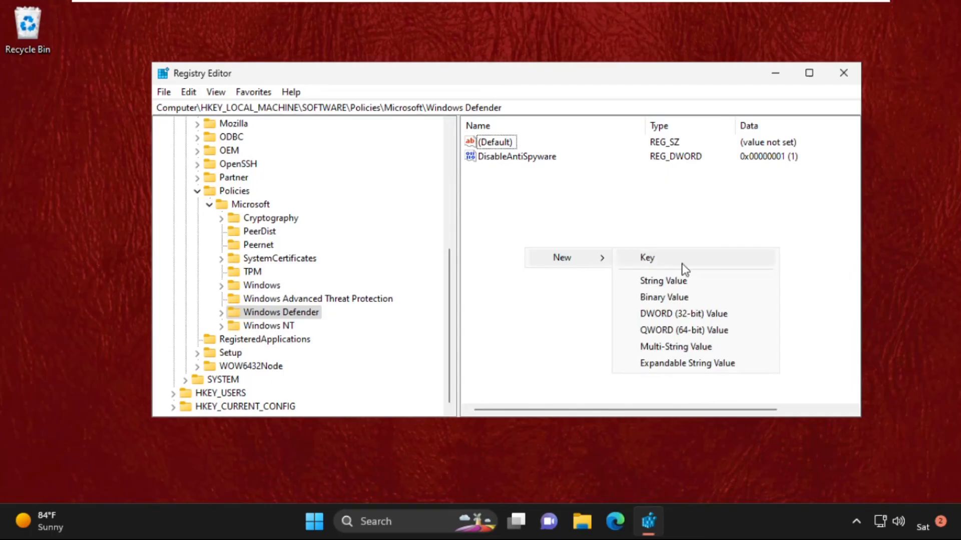
mouse_move(695, 316)
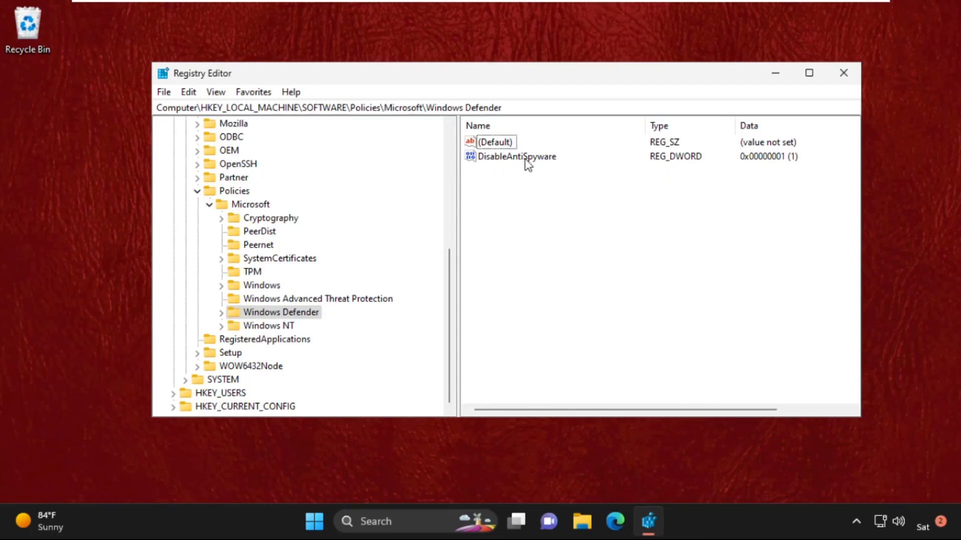
left_click(518, 156)
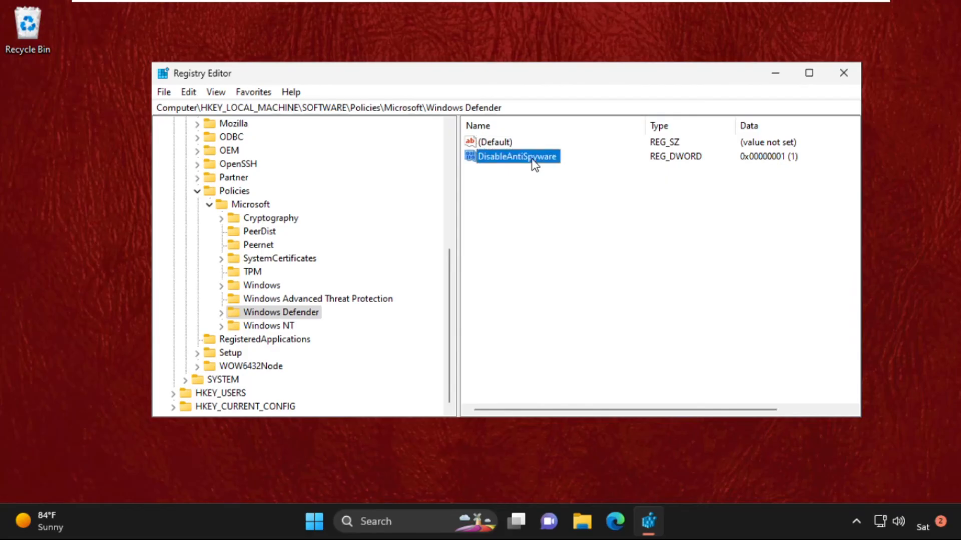
double_click(518, 156)
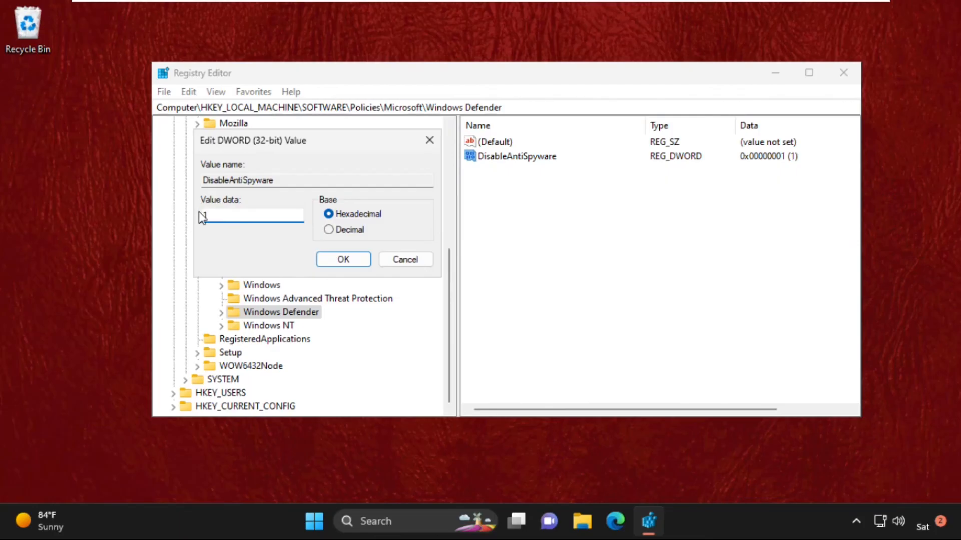
left_click(344, 259)
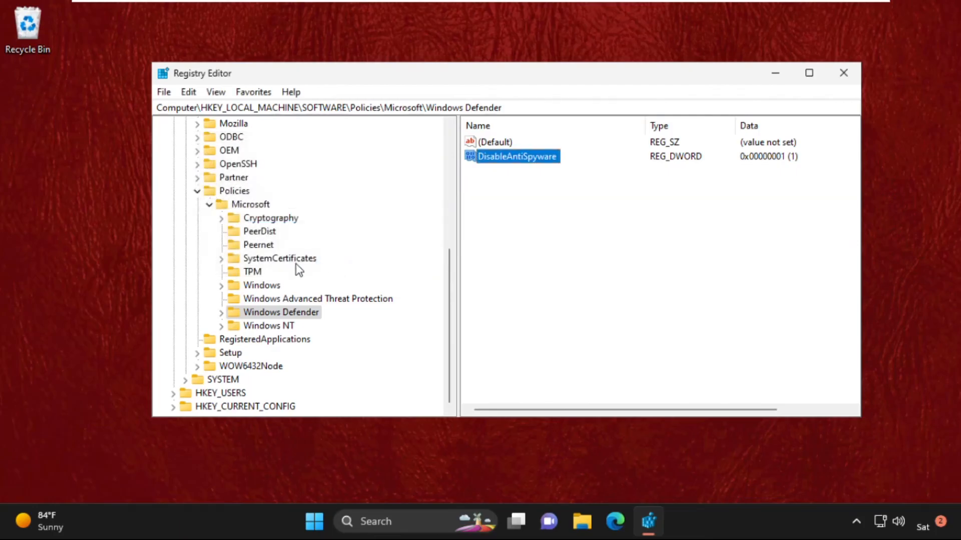
left_click(842, 73)
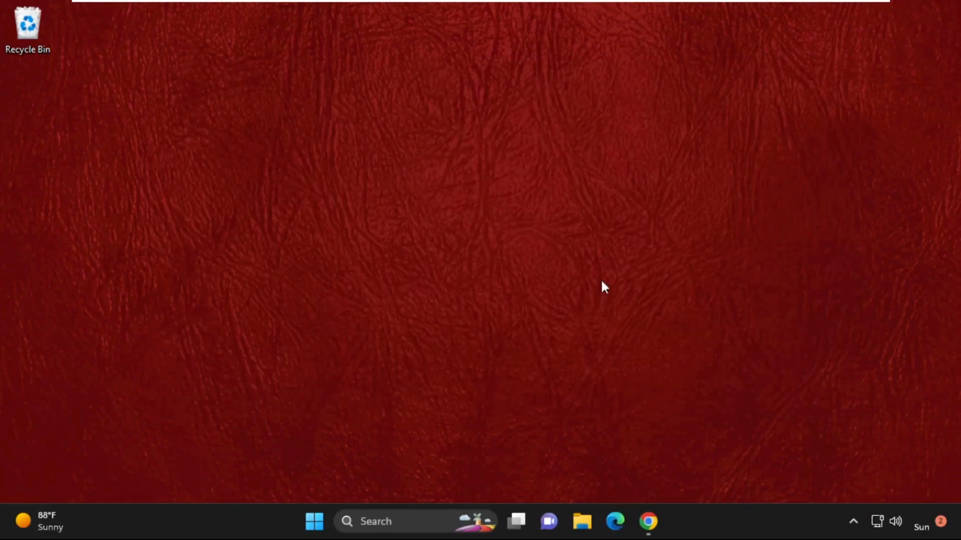
Scroll the hows.tech Windows Connect page down to the error form and start attaching a log file
left_click(647, 522)
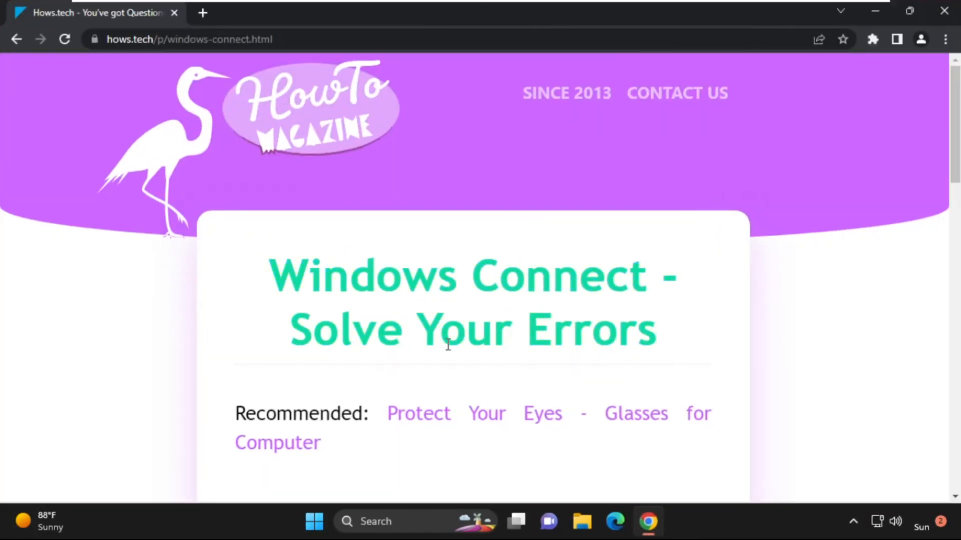
scroll("down", 3)
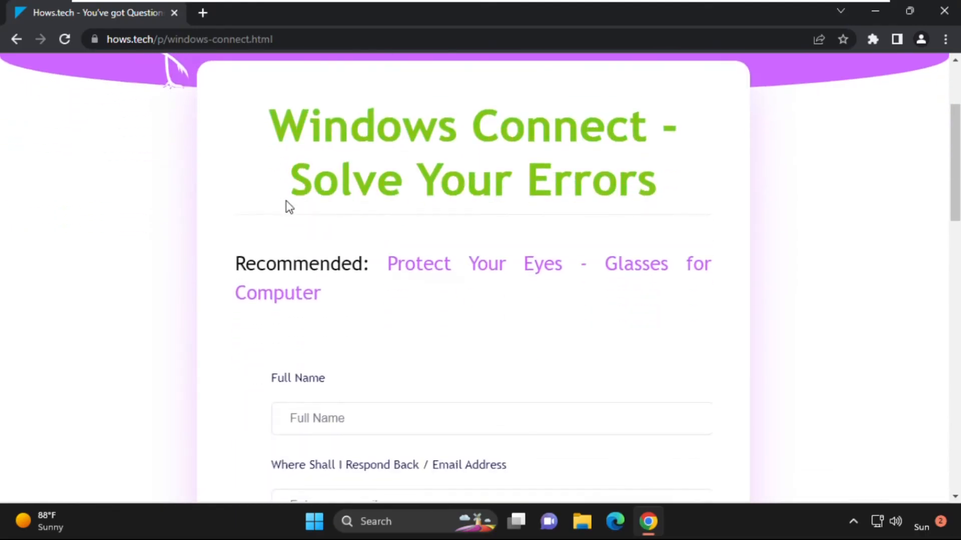
scroll("down", 3)
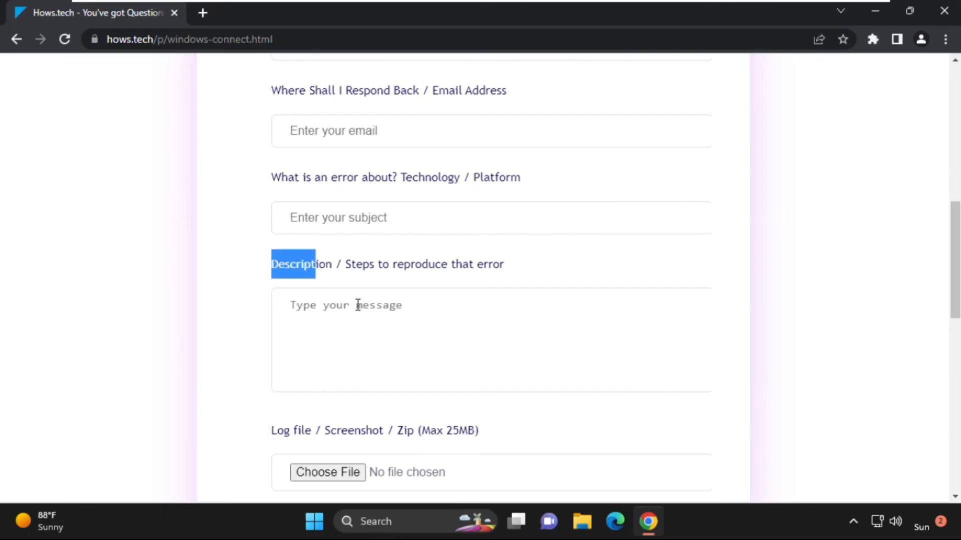
left_click(327, 473)
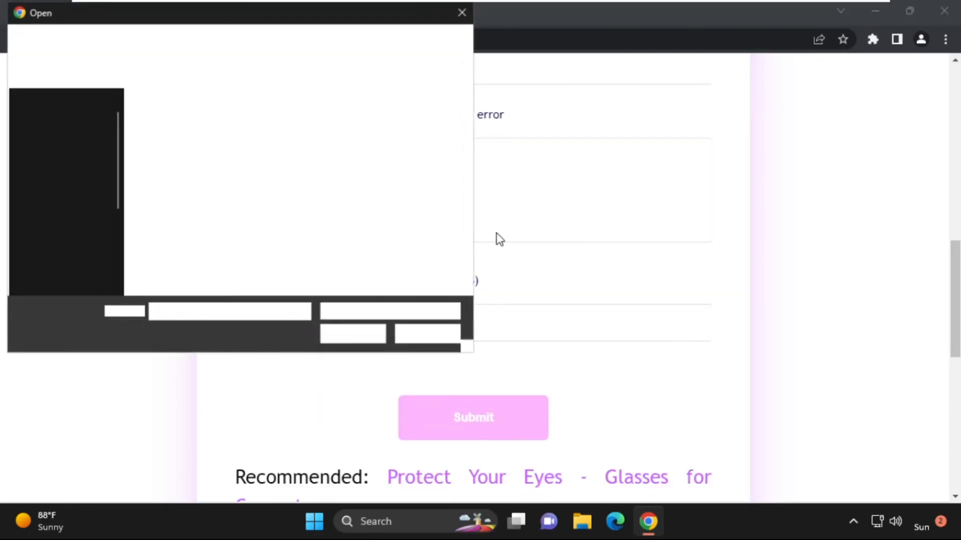